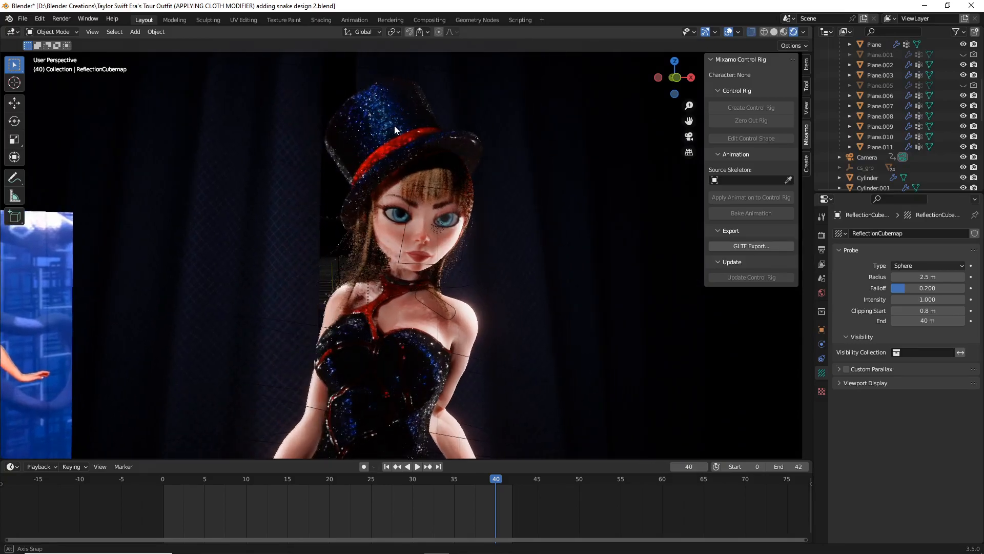
Select the top hat and show its Material Properties to unlink the sparkly material.
{"action": "left_click", "coordinate": [396, 125]}
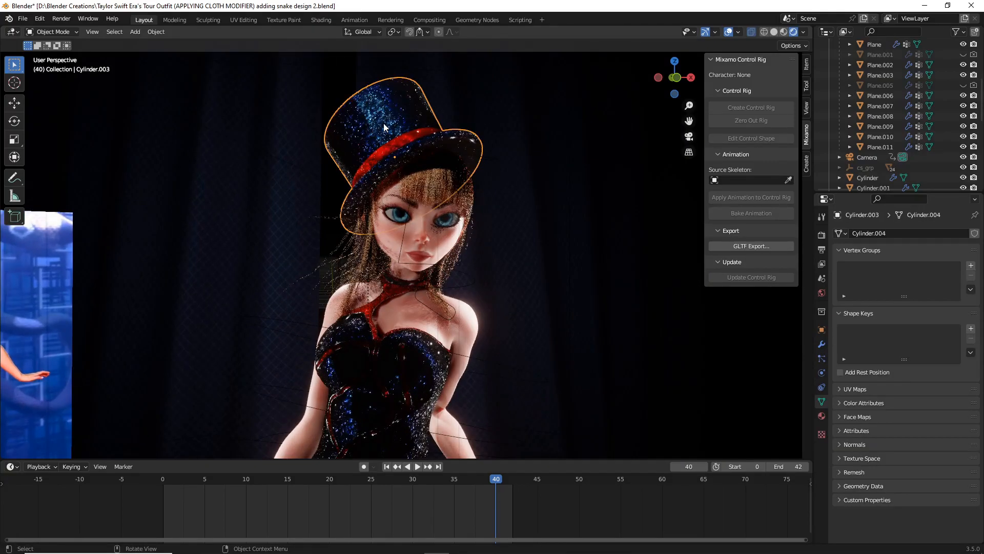
{"action": "left_click", "coordinate": [821, 415]}
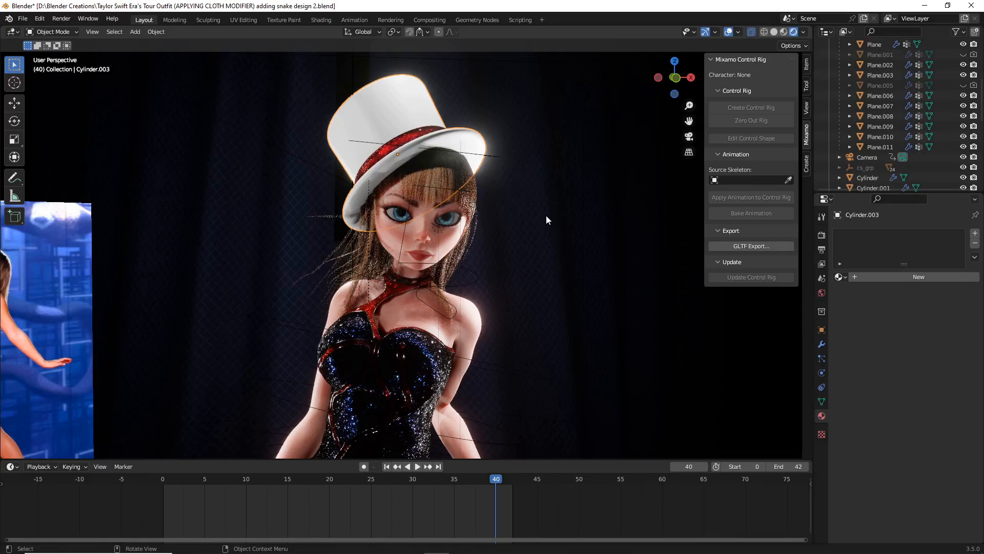
{"action": "mouse_move", "coordinate": [518, 234]}
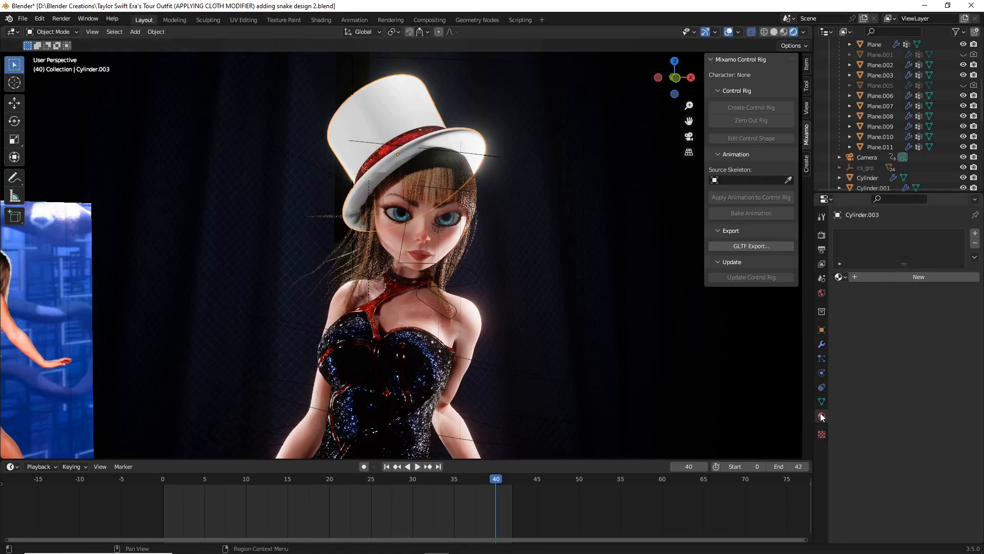
{"action": "mouse_move", "coordinate": [821, 416]}
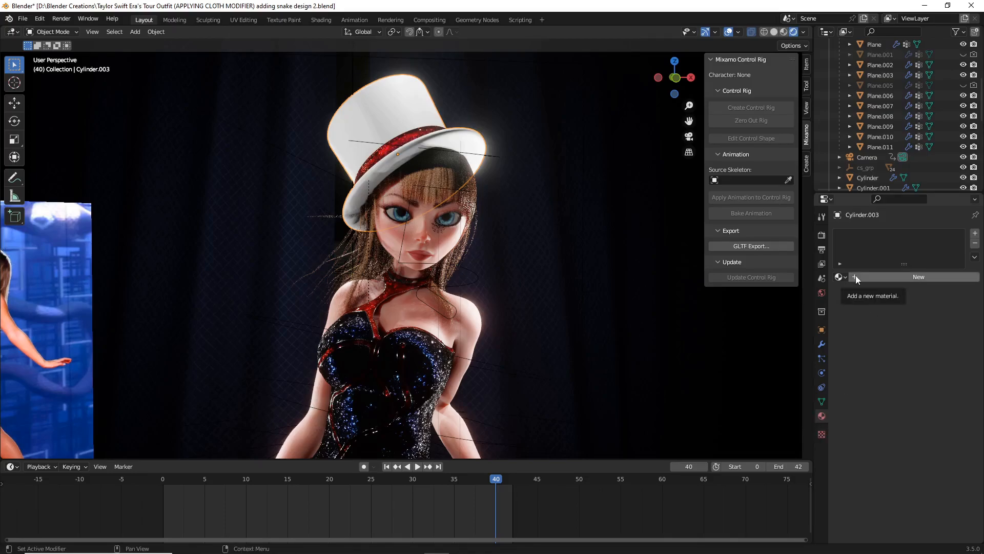
Assign a new default material, Material.007, to the hat.
{"action": "left_click", "coordinate": [919, 277]}
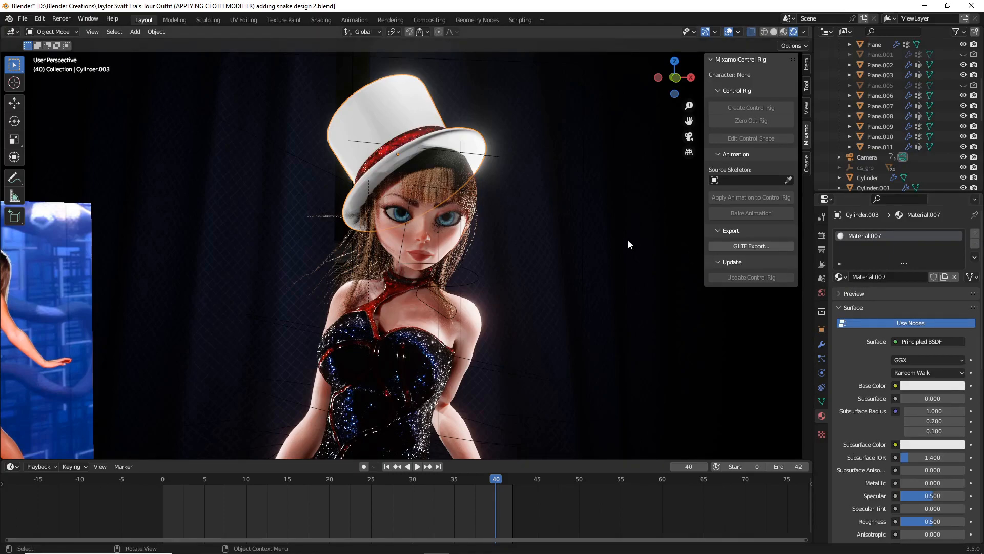
{"action": "mouse_move", "coordinate": [393, 187]}
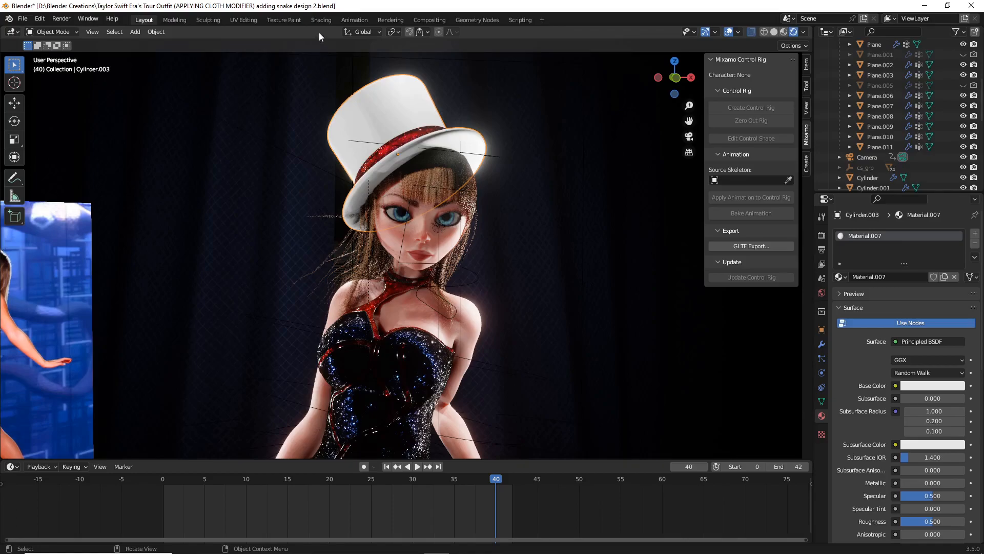
{"action": "mouse_move", "coordinate": [320, 19]}
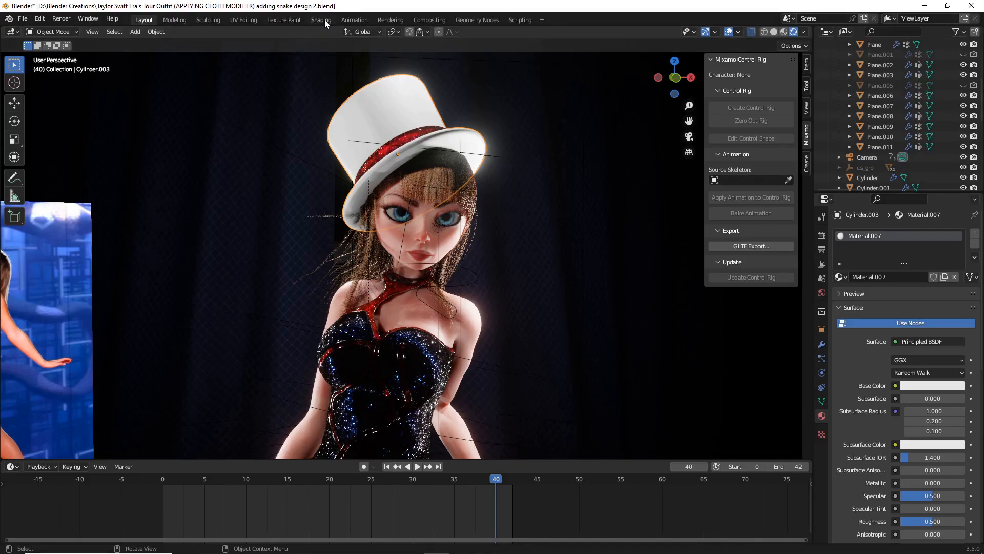
Work in the Shading workspace with Rendered viewport shading and Metallic raised to 0.9.
{"action": "left_click", "coordinate": [321, 19]}
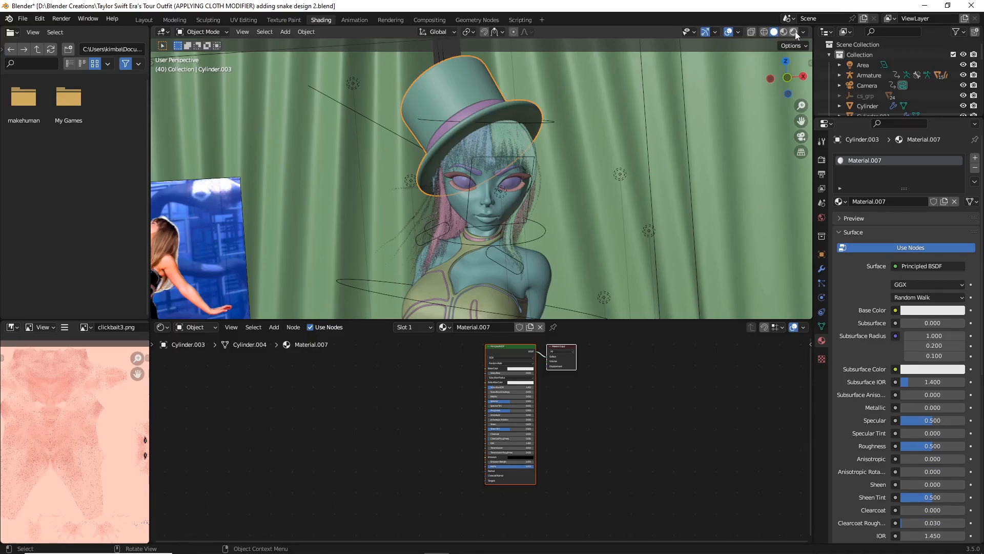
{"action": "mouse_move", "coordinate": [796, 32]}
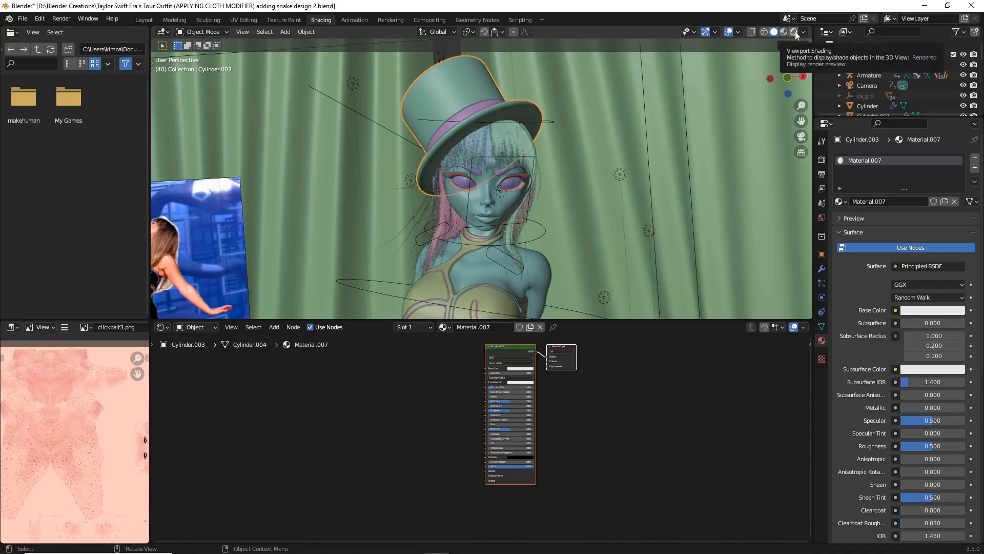
{"action": "left_click", "coordinate": [796, 32]}
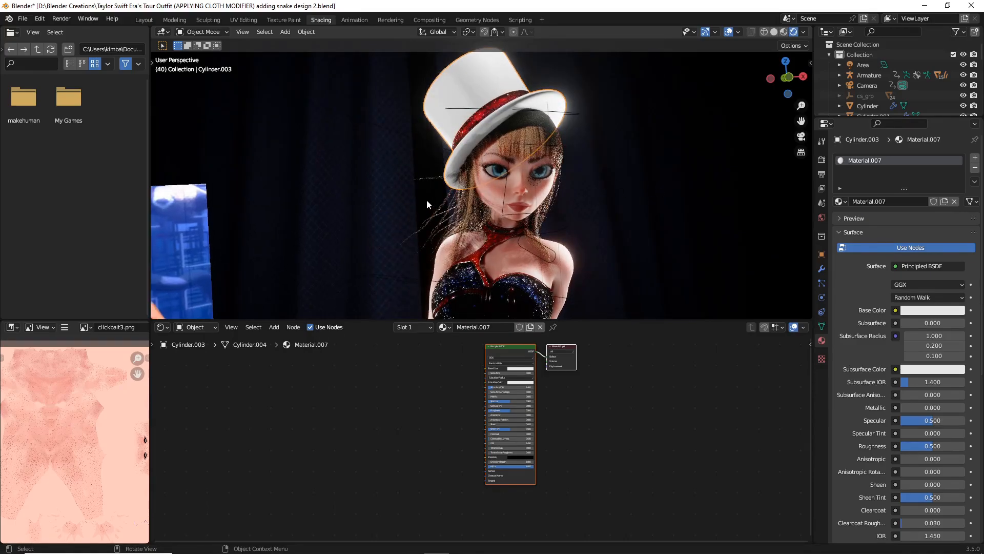
{"action": "left_click", "coordinate": [418, 178]}
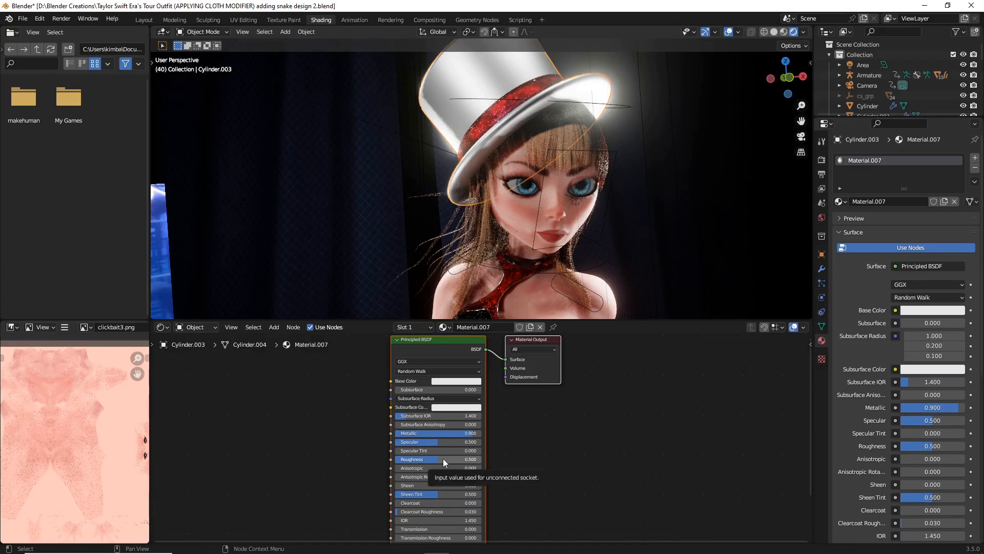
Set the Principled BSDF Roughness to 0.1 and Clearcoat to 1.0.
{"action": "double_click", "coordinate": [437, 459]}
{"action": "type", "text": "0.100"}
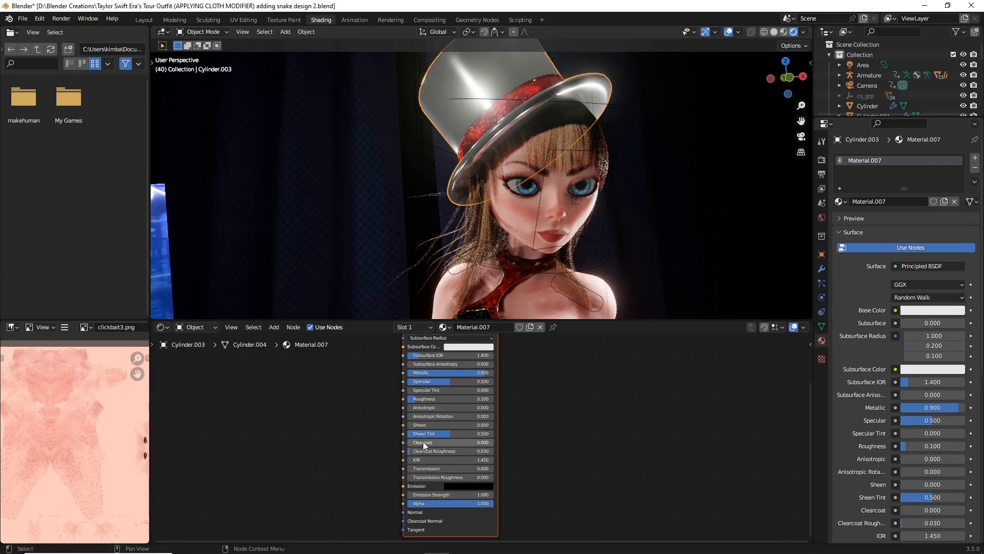
{"action": "left_click_drag", "start_coordinate": [440, 441], "coordinate": [448, 442]}
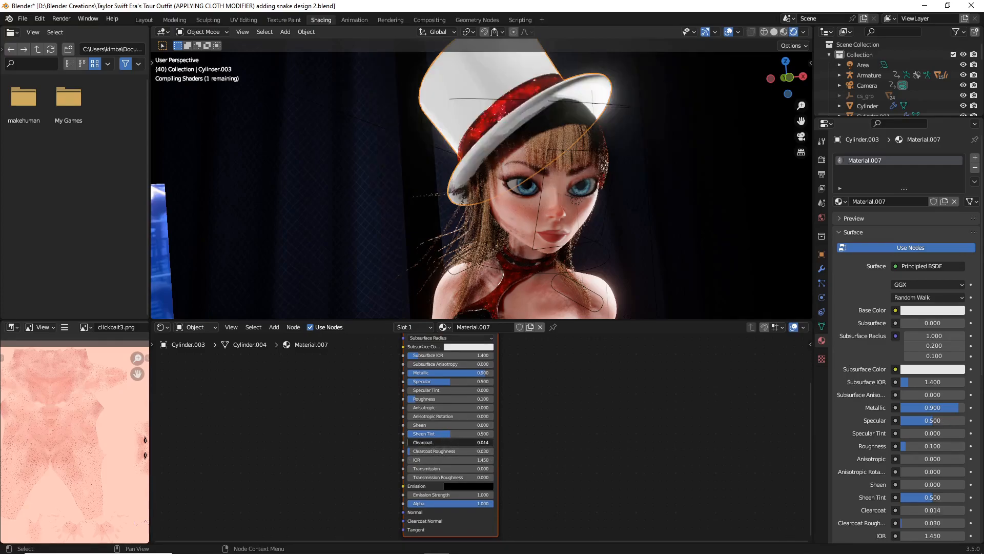
{"action": "left_click_drag", "start_coordinate": [439, 441], "coordinate": [499, 442]}
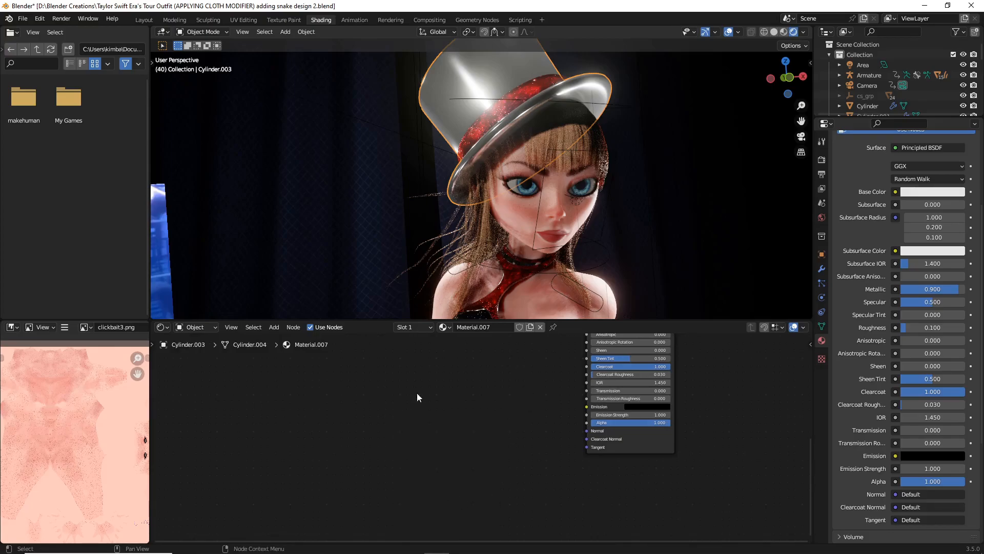
{"action": "mouse_move", "coordinate": [411, 422]}
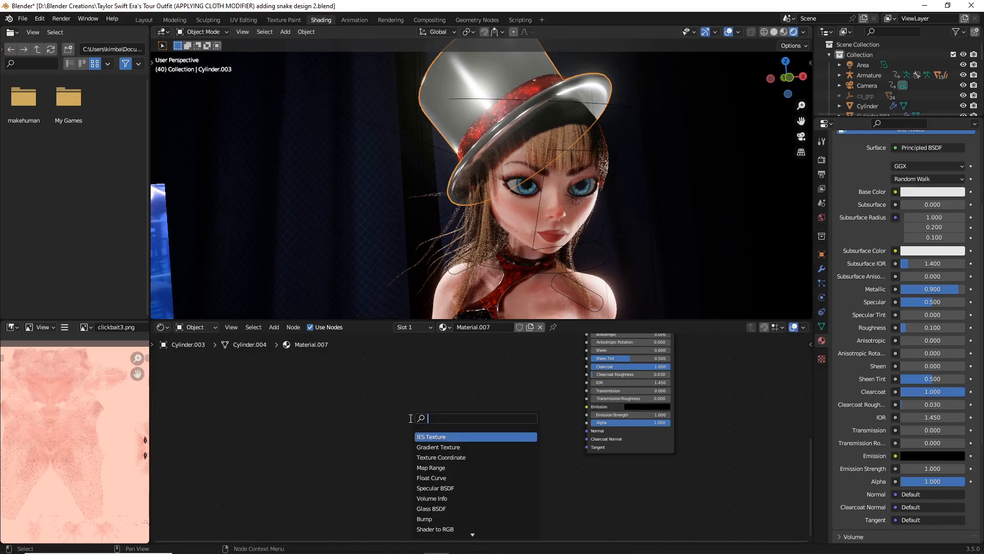
Add a Voronoi Texture node and a Normal Map node to the hat material.
{"action": "type", "text": "vor"}
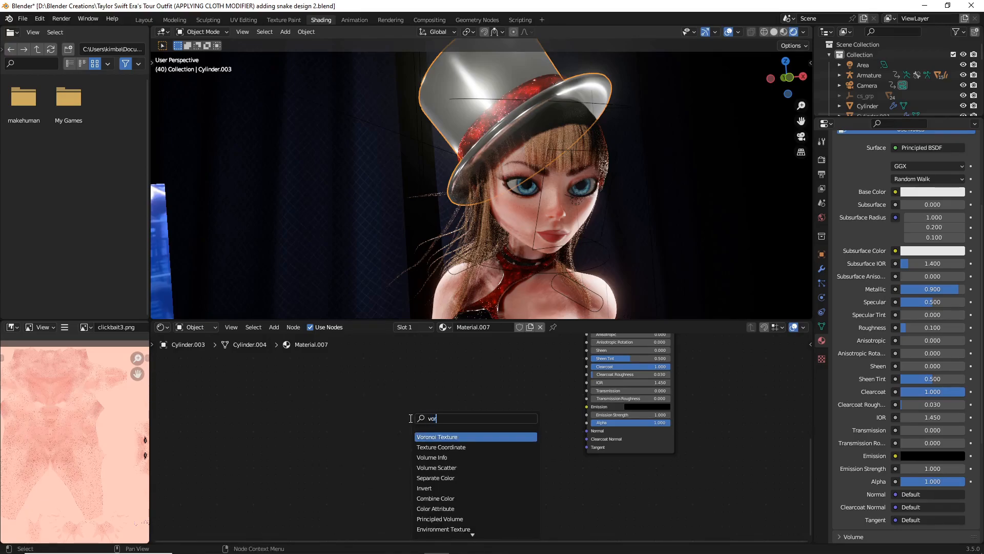
{"action": "type", "text": "d"}
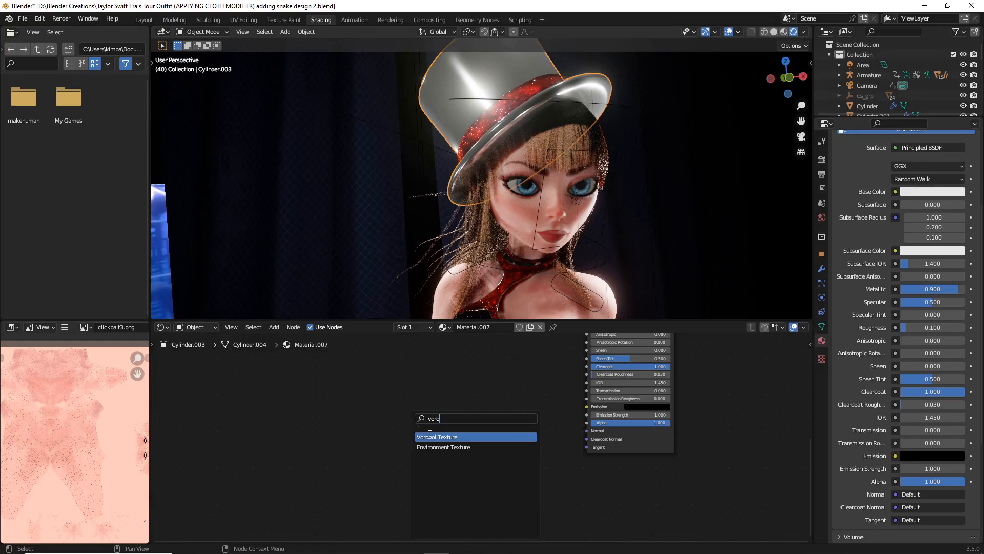
{"action": "left_click", "coordinate": [437, 437]}
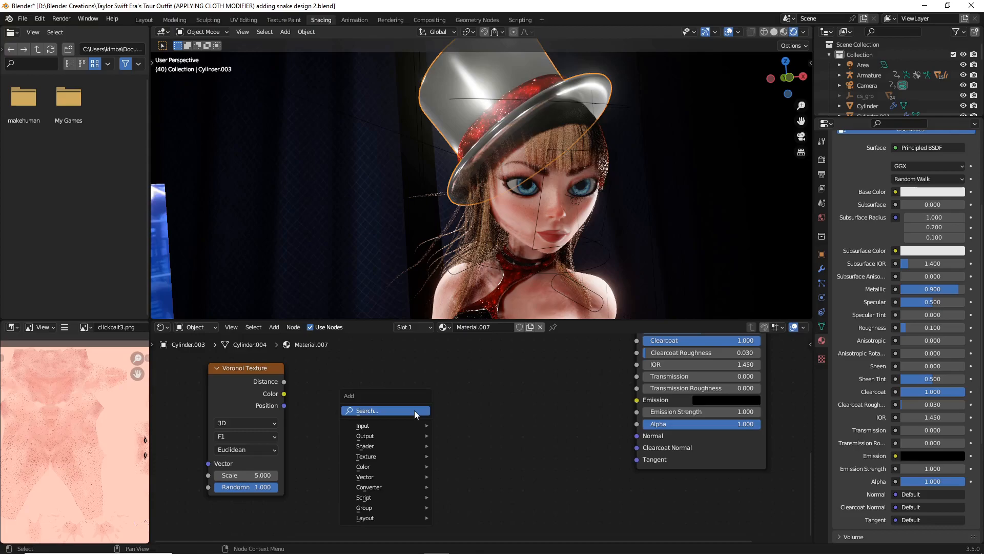
{"action": "type", "text": "normal"}
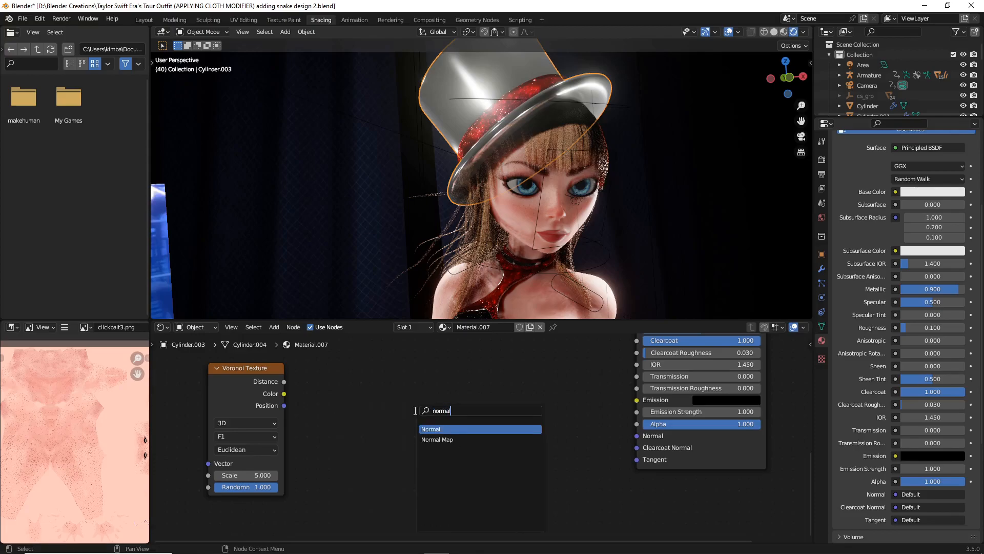
{"action": "left_click", "coordinate": [430, 428]}
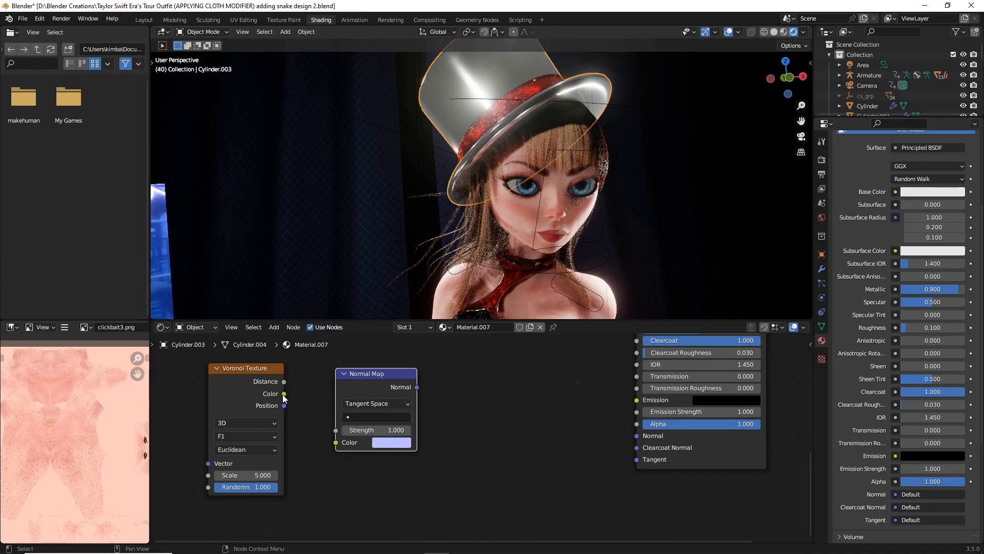
Feed Voronoi Color into Normal Map Color and the Normal Map into the BSDF Normal.
{"action": "left_click_drag", "start_coordinate": [283, 393], "coordinate": [299, 423]}
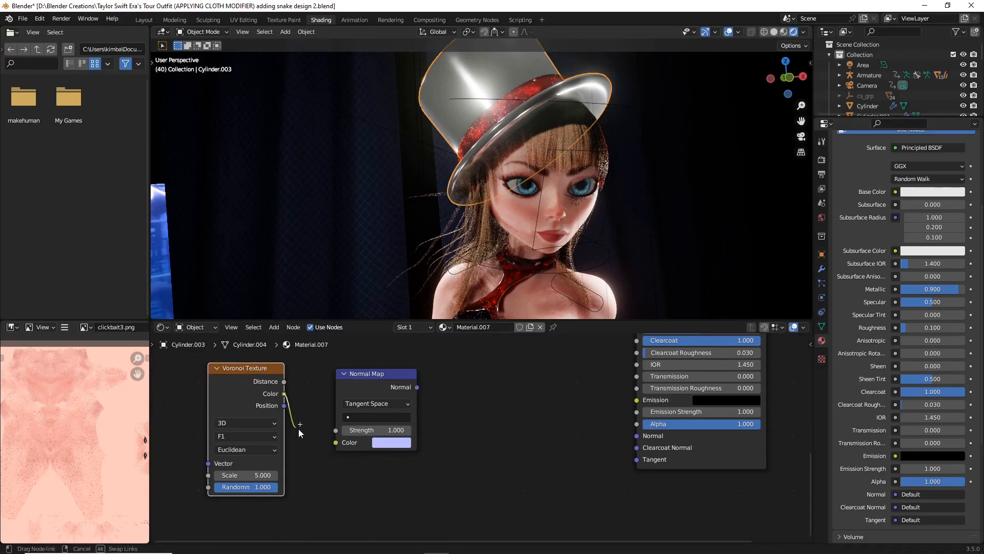
{"action": "left_click_drag", "start_coordinate": [284, 394], "coordinate": [336, 443]}
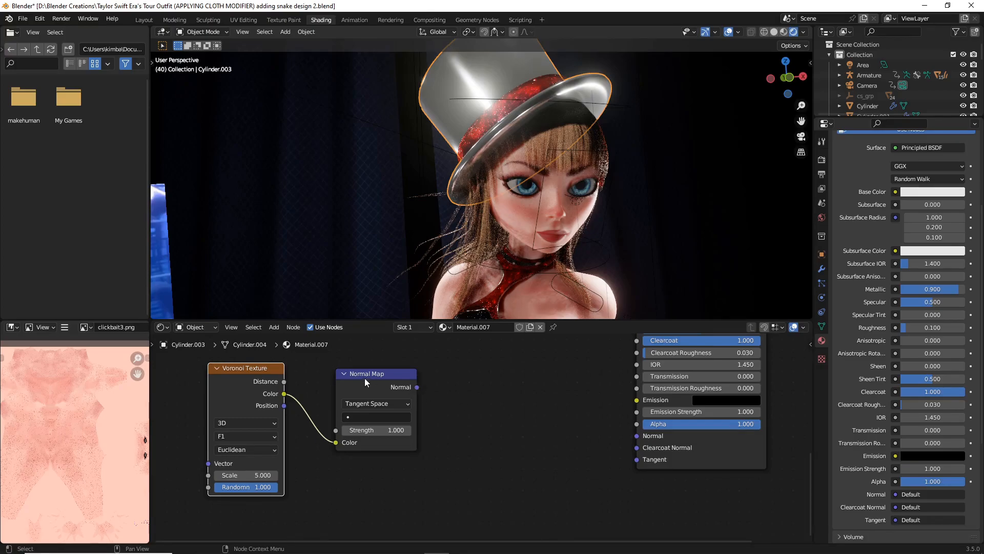
{"action": "left_click_drag", "start_coordinate": [418, 386], "coordinate": [572, 429]}
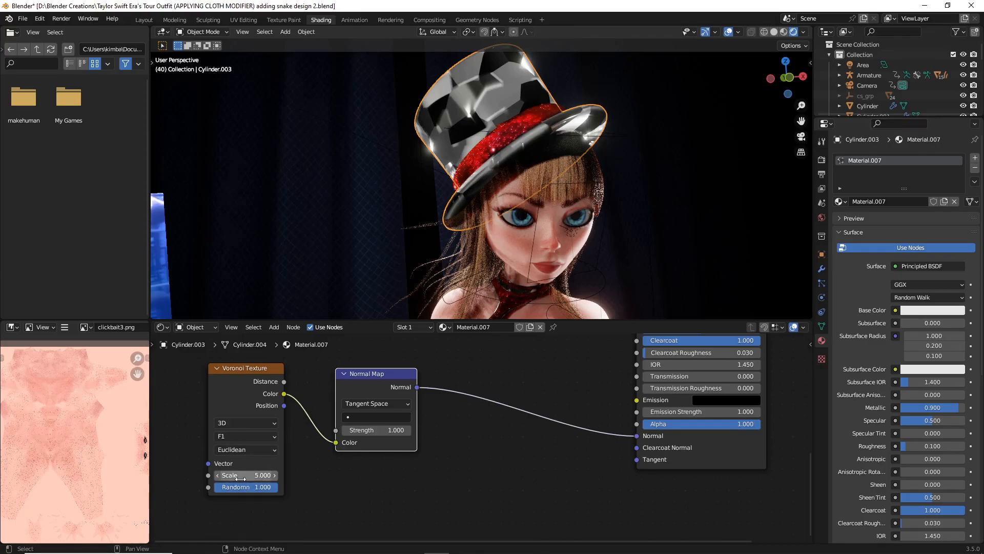
Raise the Voronoi Texture scale to 500 for a fine, dense glitter.
{"action": "left_click_drag", "start_coordinate": [238, 475], "coordinate": [263, 475]}
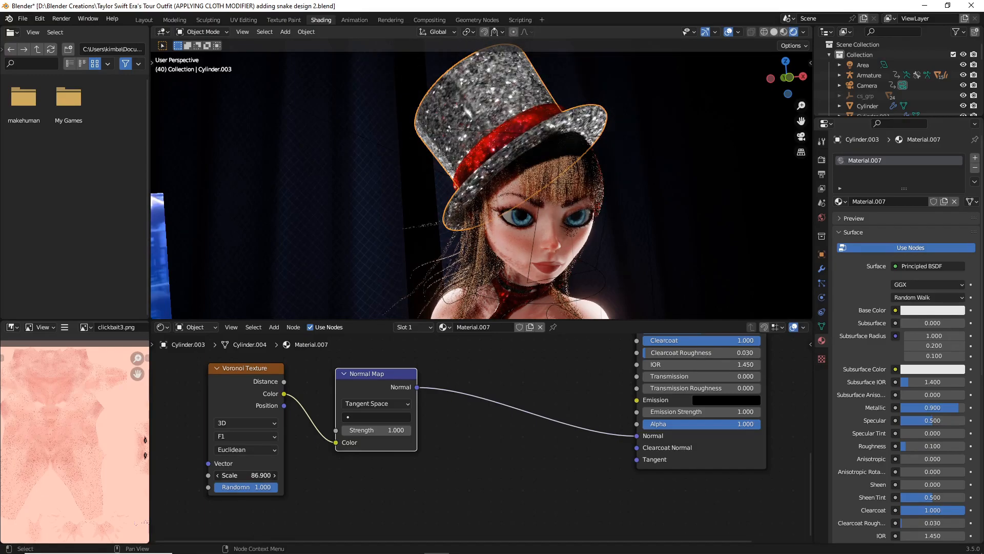
{"action": "left_click_drag", "start_coordinate": [245, 475], "coordinate": [262, 474]}
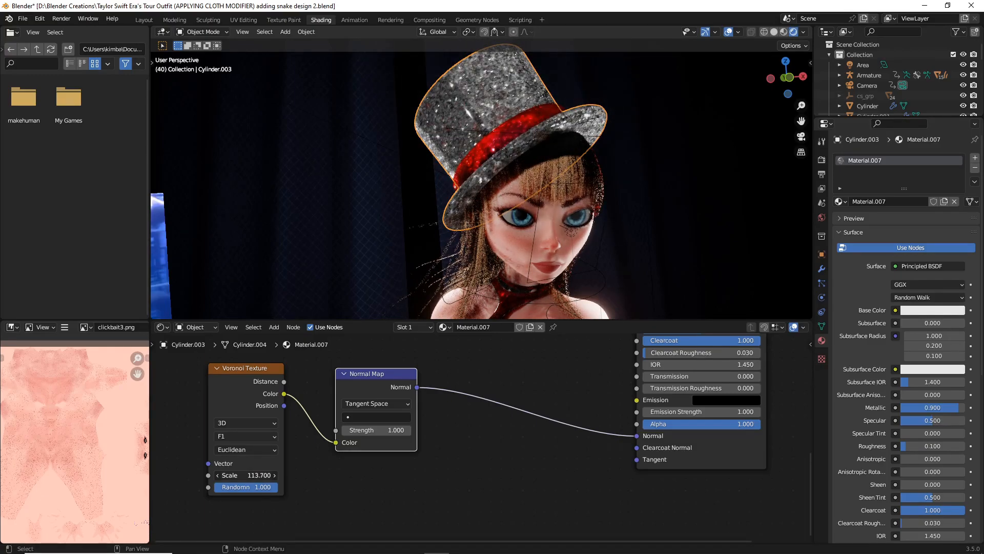
{"action": "left_click_drag", "start_coordinate": [259, 475], "coordinate": [273, 474]}
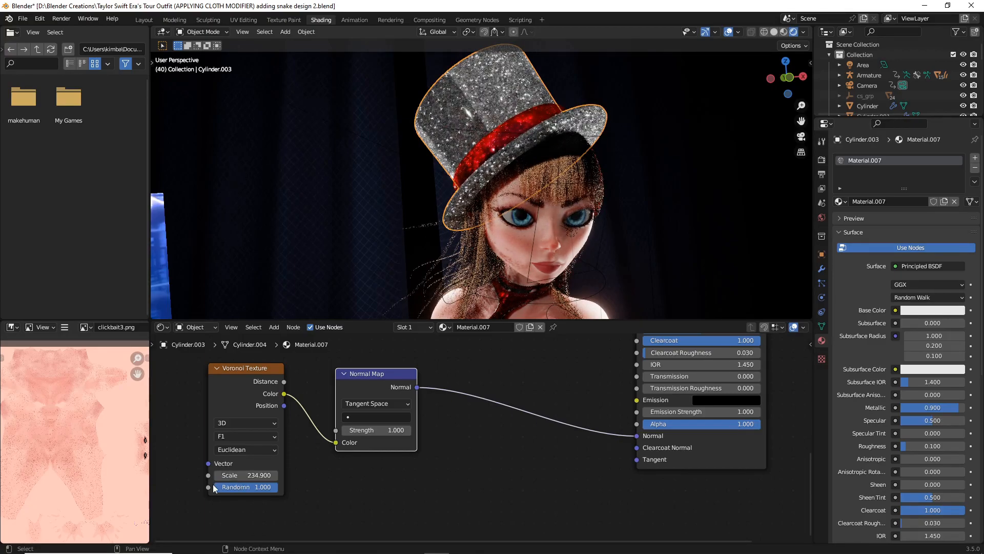
{"action": "double_click", "coordinate": [245, 475]}
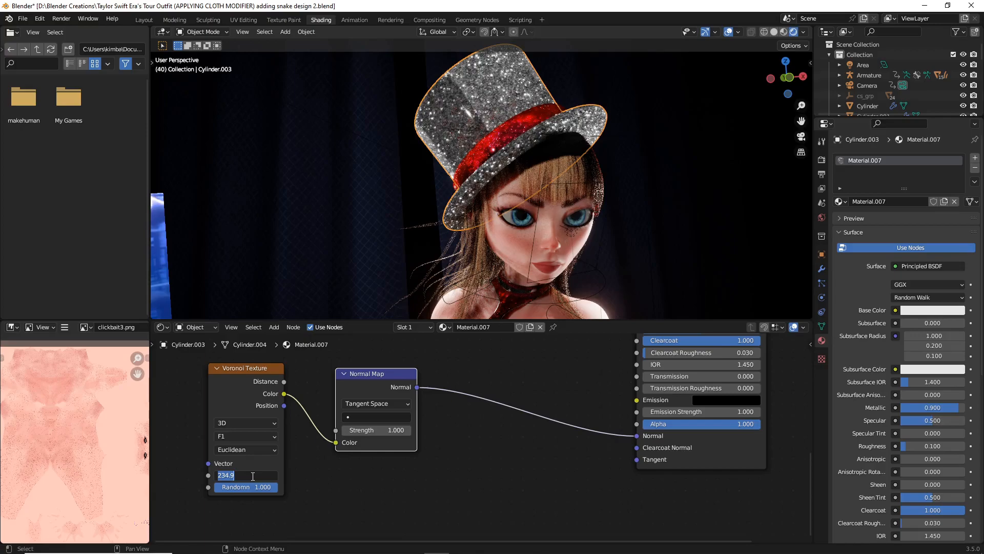
{"action": "type", "text": "500.000"}
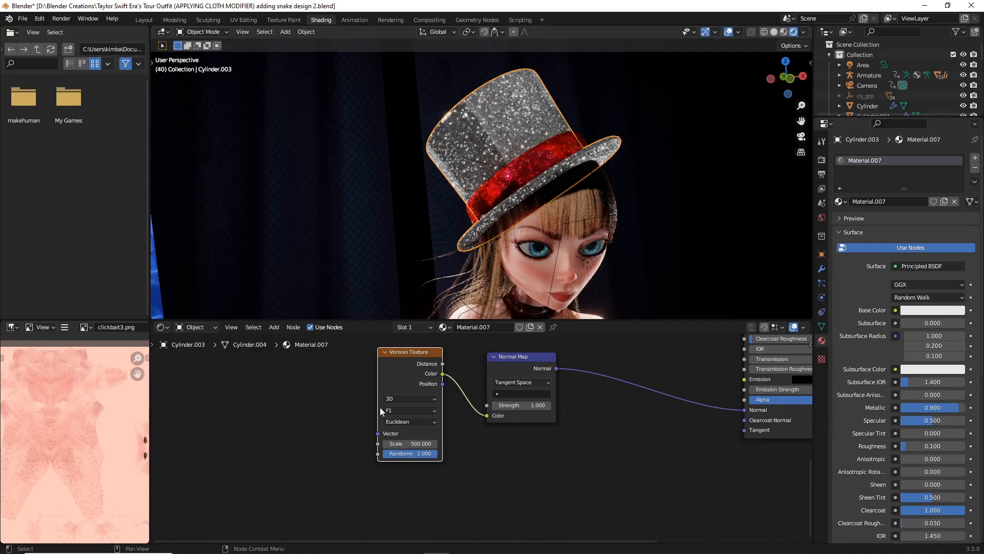
{"action": "mouse_move", "coordinate": [502, 459]}
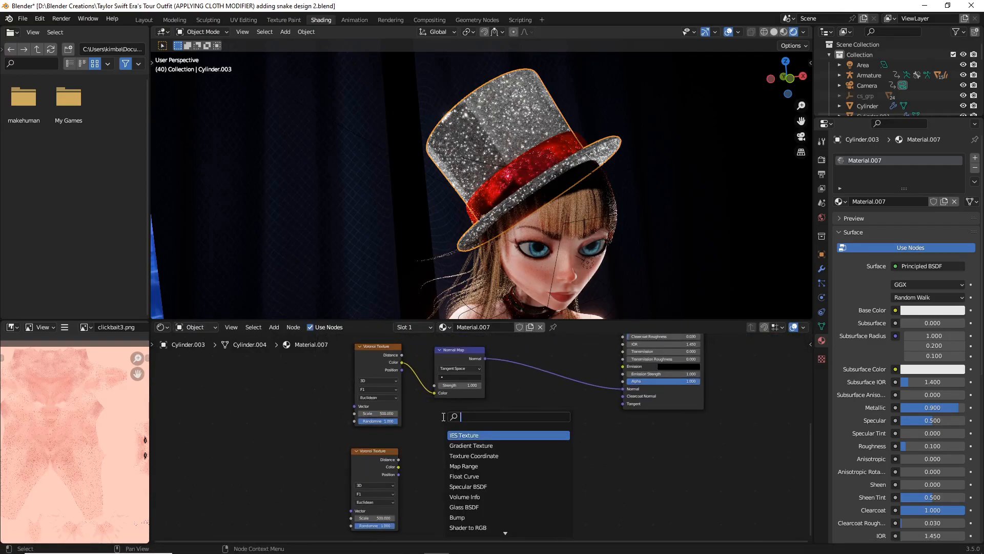
Add a Voronoi-driven Bump node and a Mix node set to Color type with Add blending.
{"action": "type", "text": "bump"}
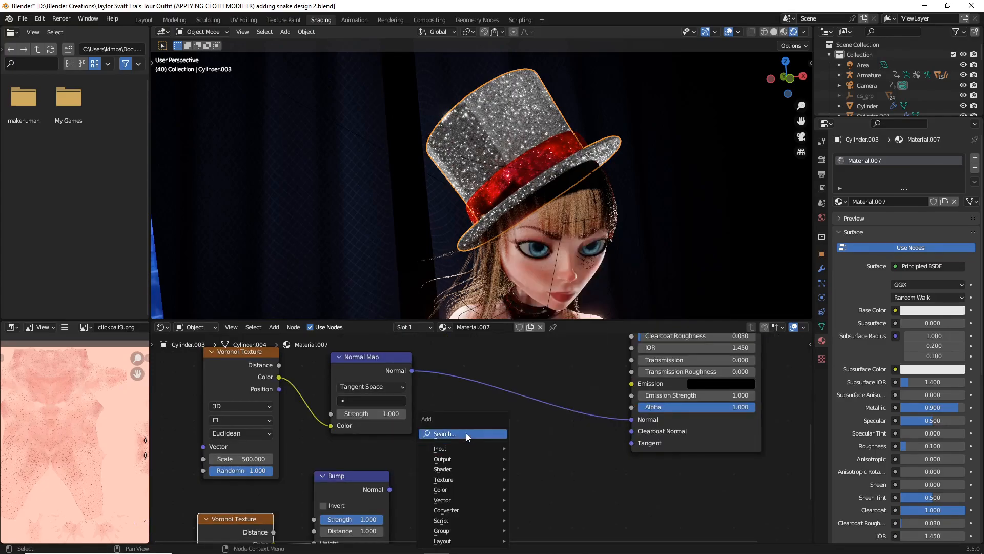
{"action": "type", "text": "mix"}
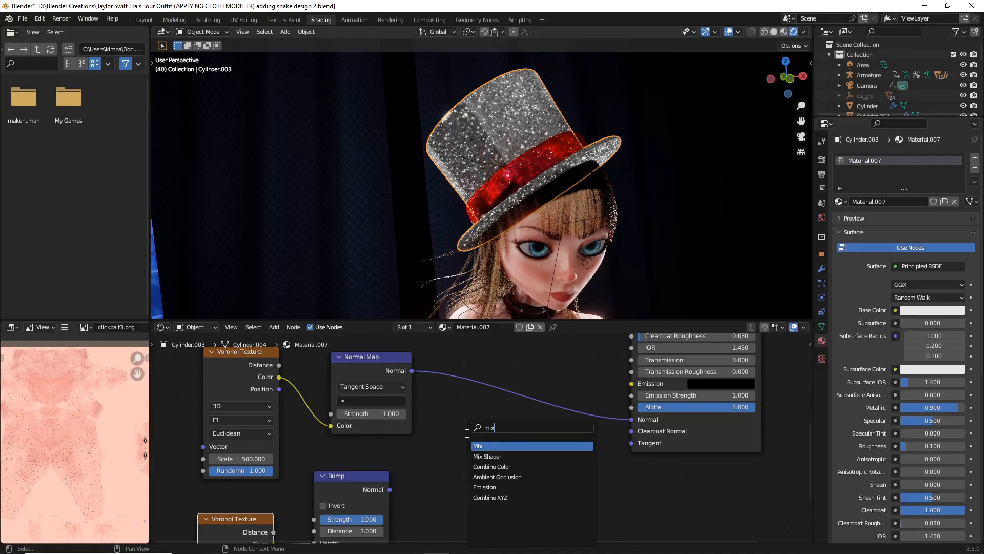
{"action": "left_click", "coordinate": [478, 446]}
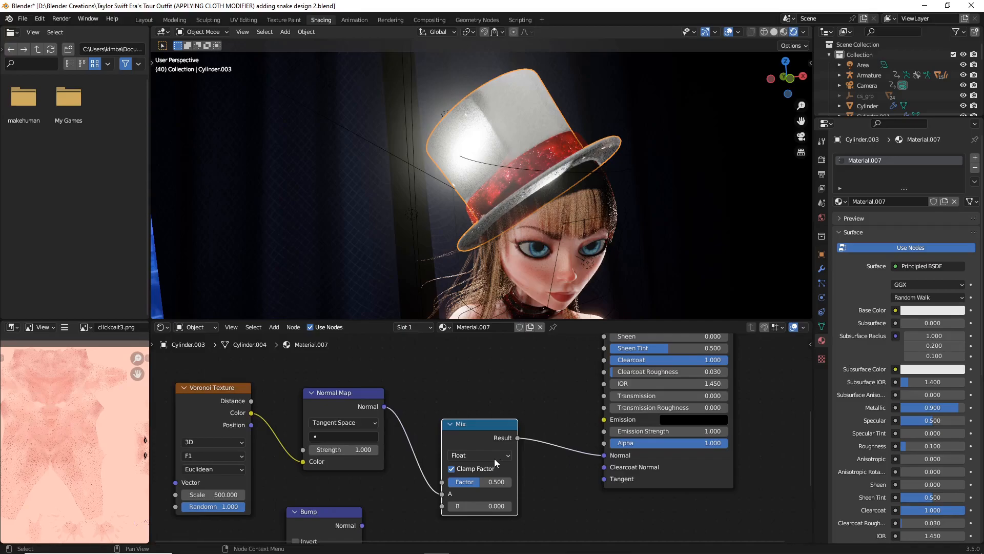
{"action": "left_click", "coordinate": [478, 455]}
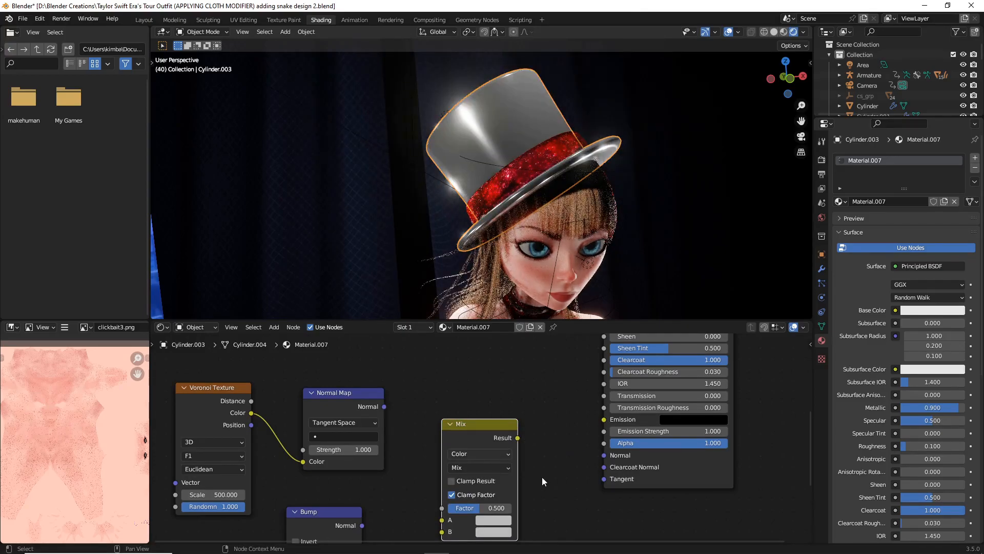
{"action": "left_click", "coordinate": [477, 454]}
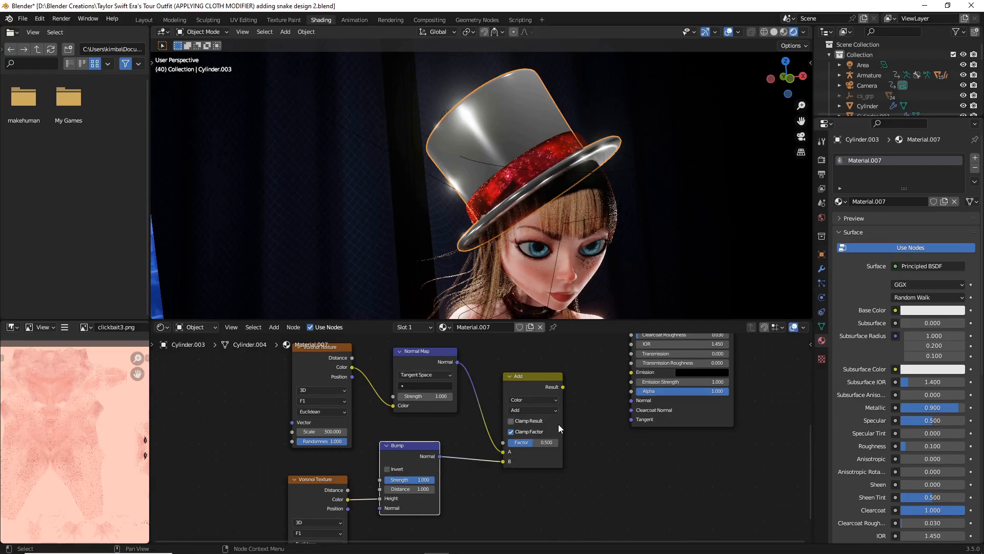
Wire the combined Normal Map and Bump output into the shader's Normal input.
{"action": "left_click_drag", "start_coordinate": [562, 386], "coordinate": [567, 388]}
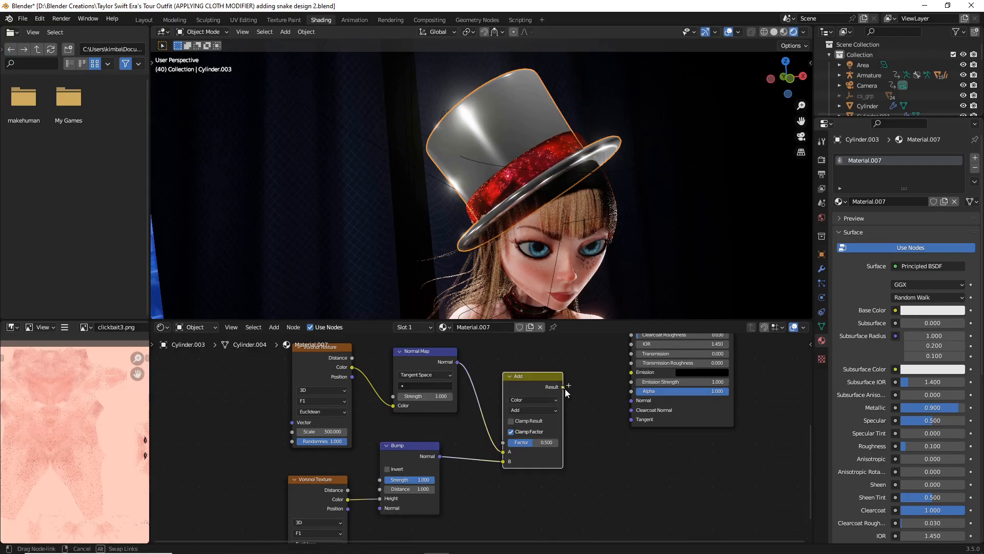
{"action": "left_click_drag", "start_coordinate": [564, 386], "coordinate": [631, 400]}
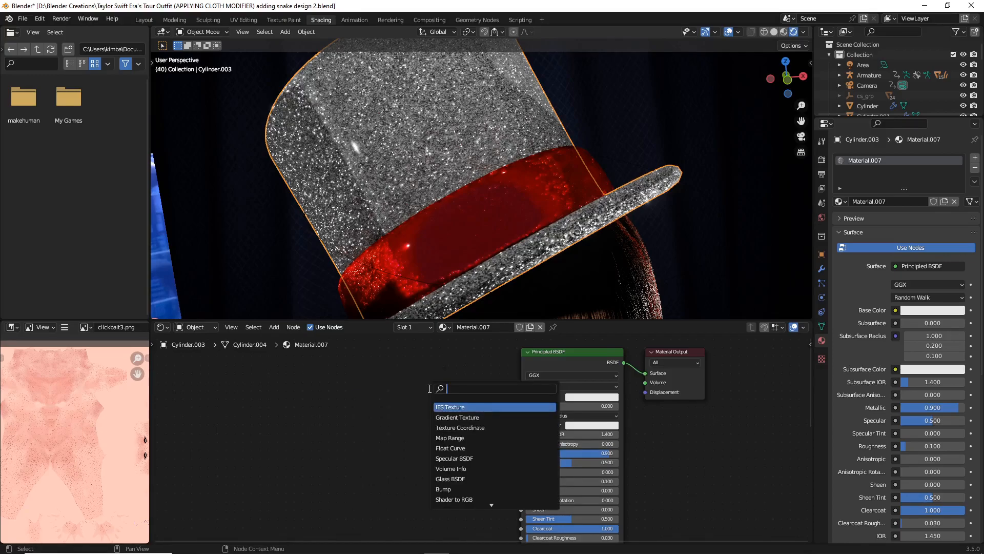
Add an unconnected color Mix node left of the Principled BSDF.
{"action": "type", "text": "mix"}
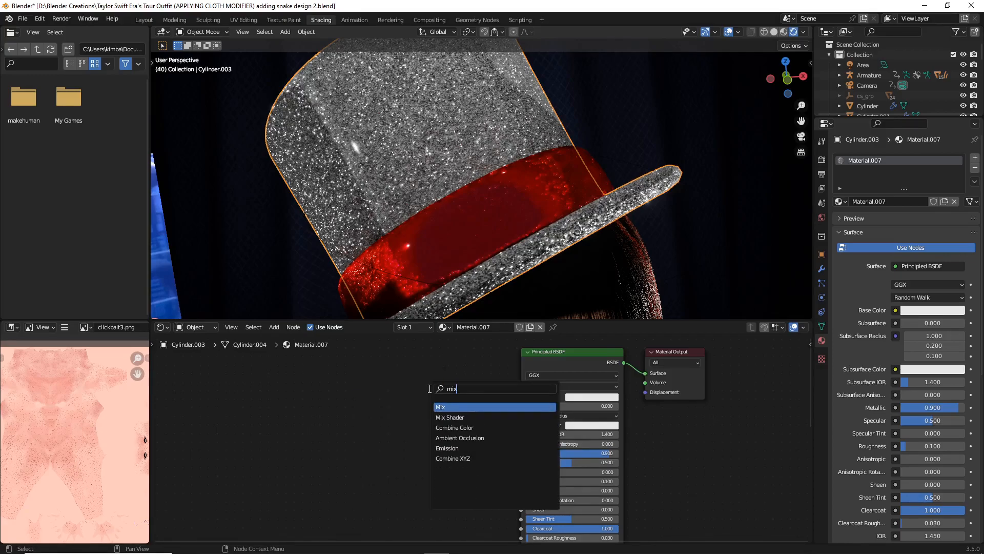
{"action": "left_click", "coordinate": [441, 407]}
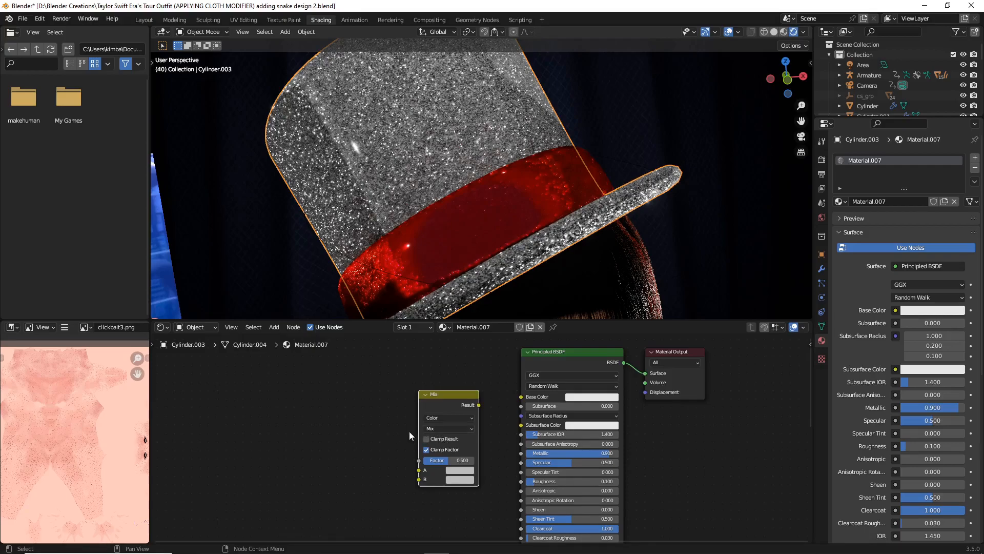
{"action": "mouse_move", "coordinate": [438, 419]}
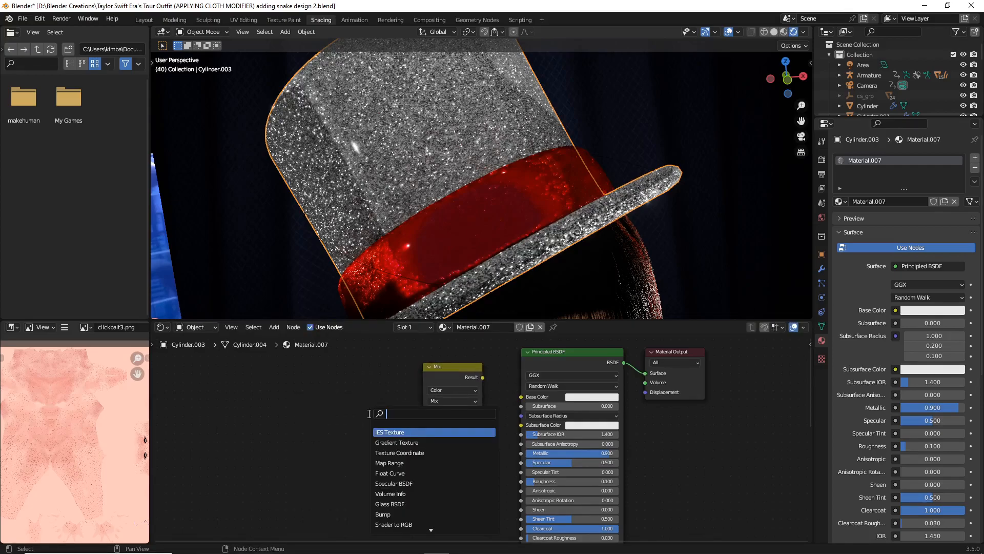
Add a Hue Saturation Value node and place it beside the color Mix node.
{"action": "type", "text": "hue"}
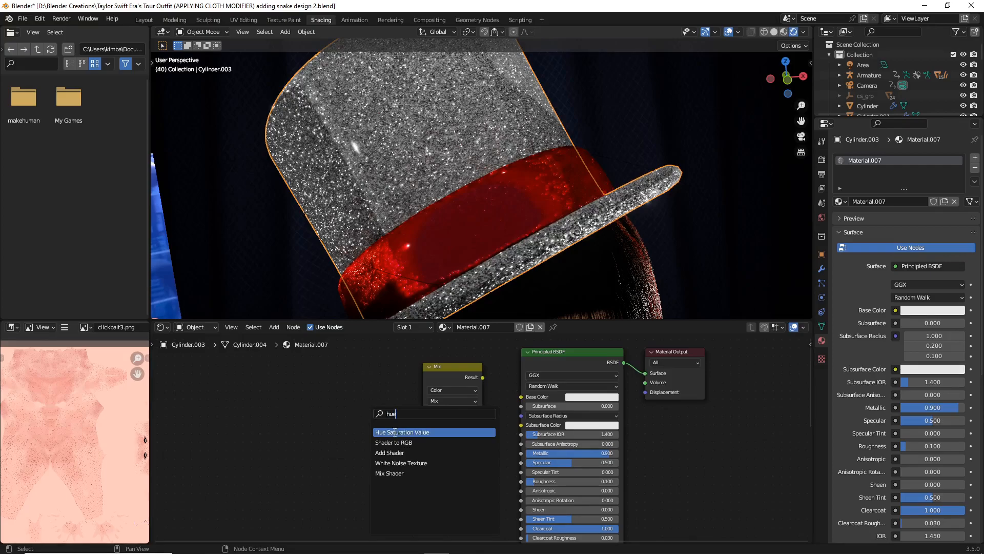
{"action": "left_click", "coordinate": [402, 432]}
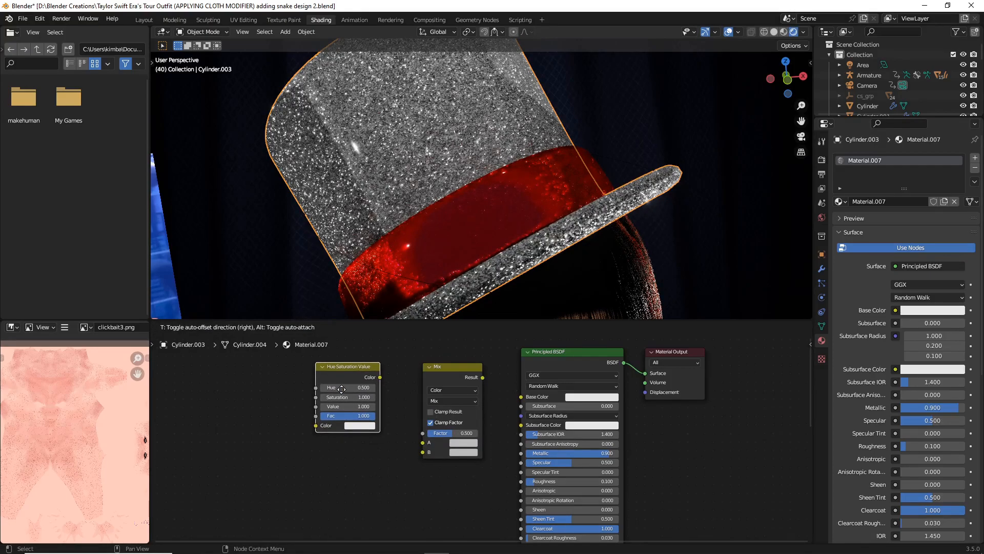
{"action": "left_click_drag", "start_coordinate": [379, 377], "coordinate": [421, 446]}
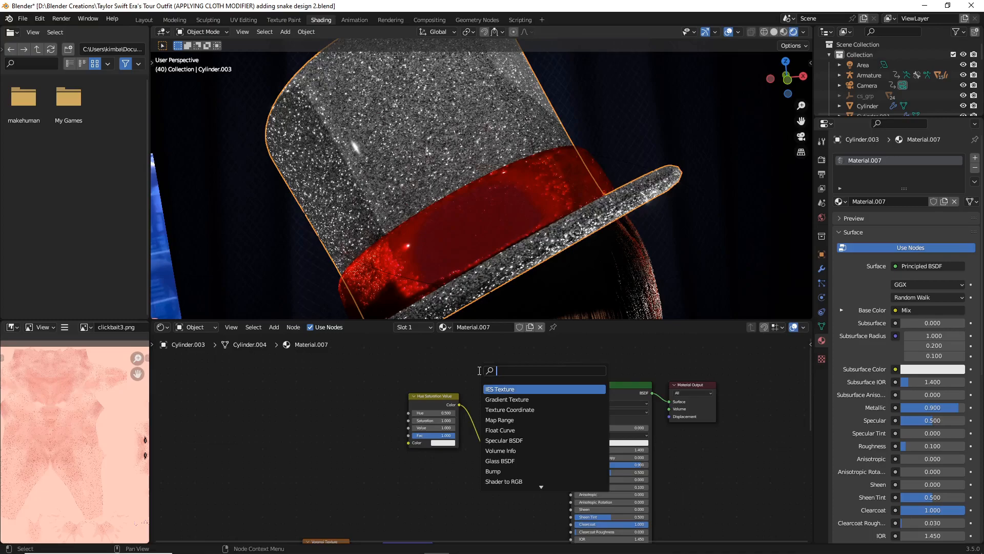
Add an RGB node into the base-color Mix, with Saturation 2 and Hue 0.900 tinting the glitter blue-grey.
{"action": "type", "text": "rgb"}
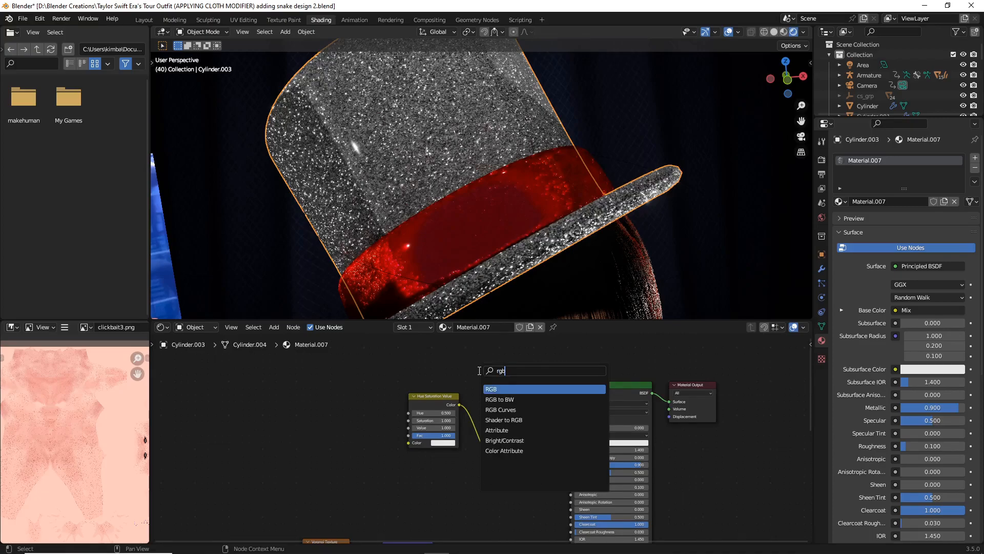
{"action": "left_click", "coordinate": [491, 388]}
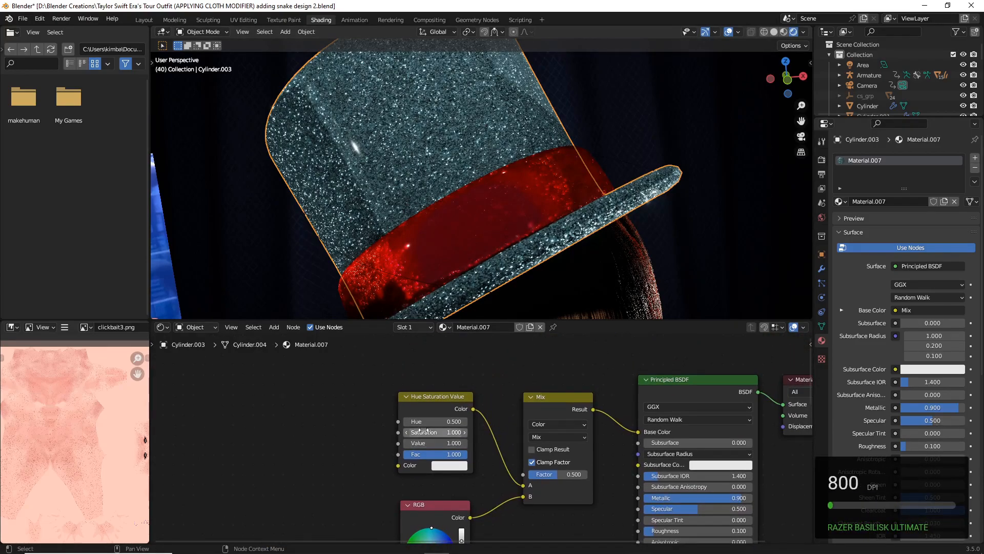
{"action": "double_click", "coordinate": [433, 431]}
{"action": "type", "text": "2.00"}
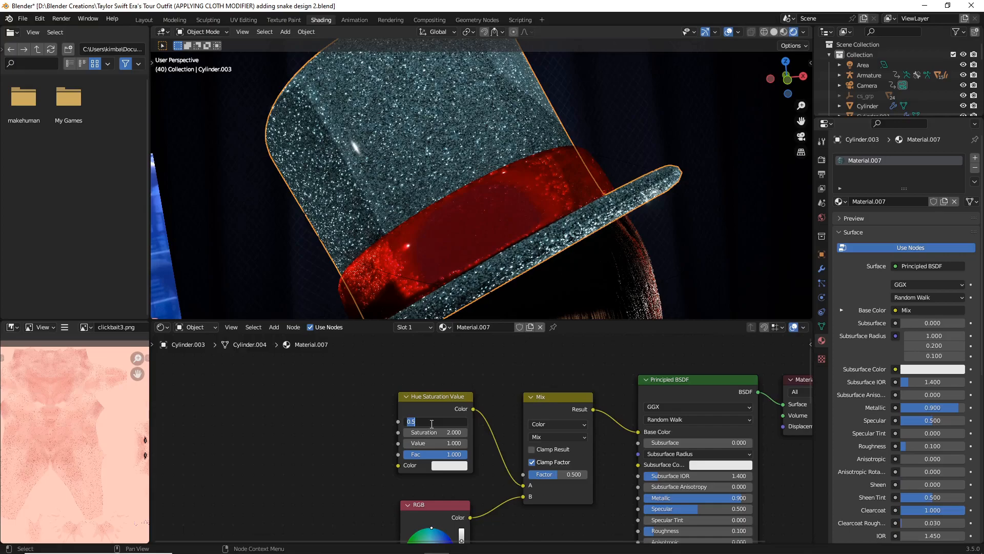
{"action": "type", "text": "0.900"}
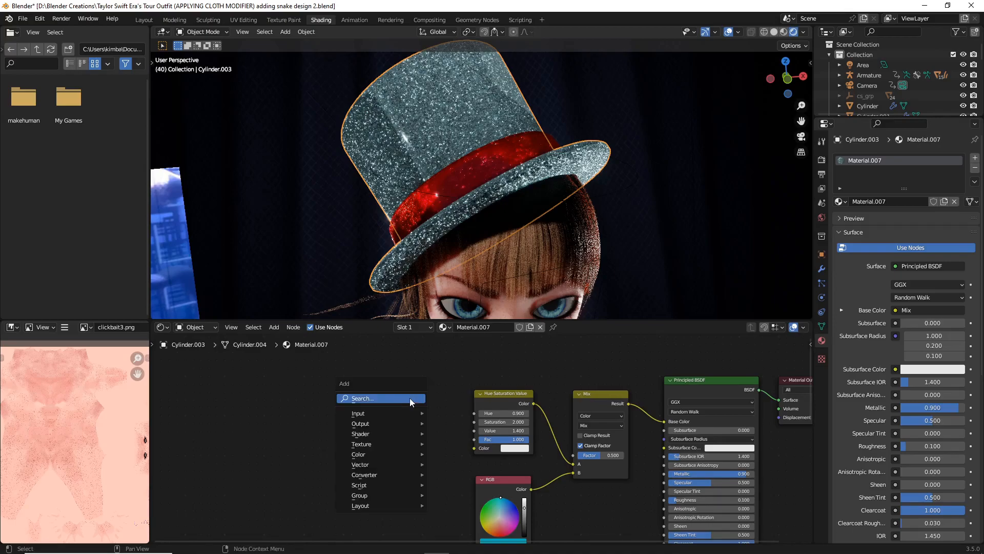
Add a Noise Texture and feed its Color into the Hue Saturation Value node.
{"action": "type", "text": "no"}
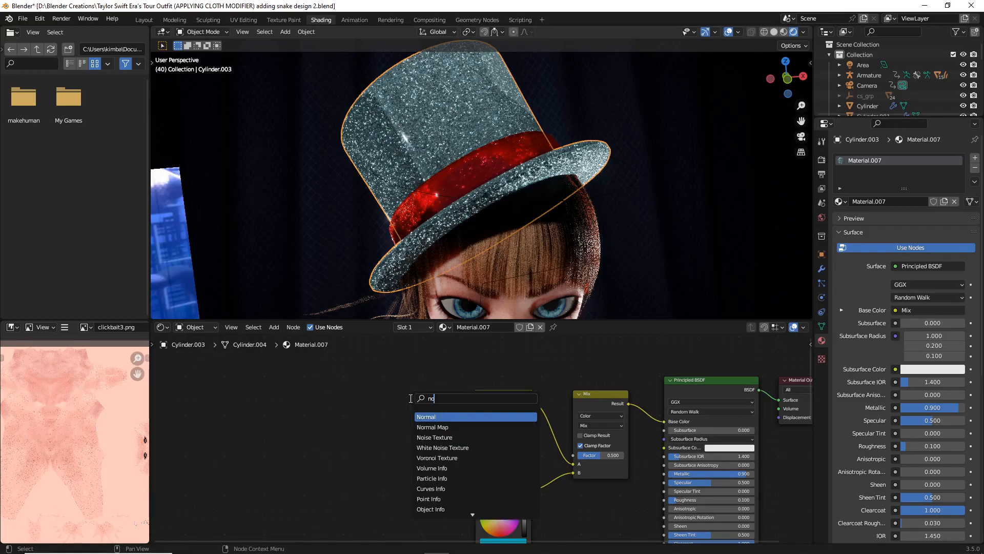
{"action": "left_click", "coordinate": [434, 437]}
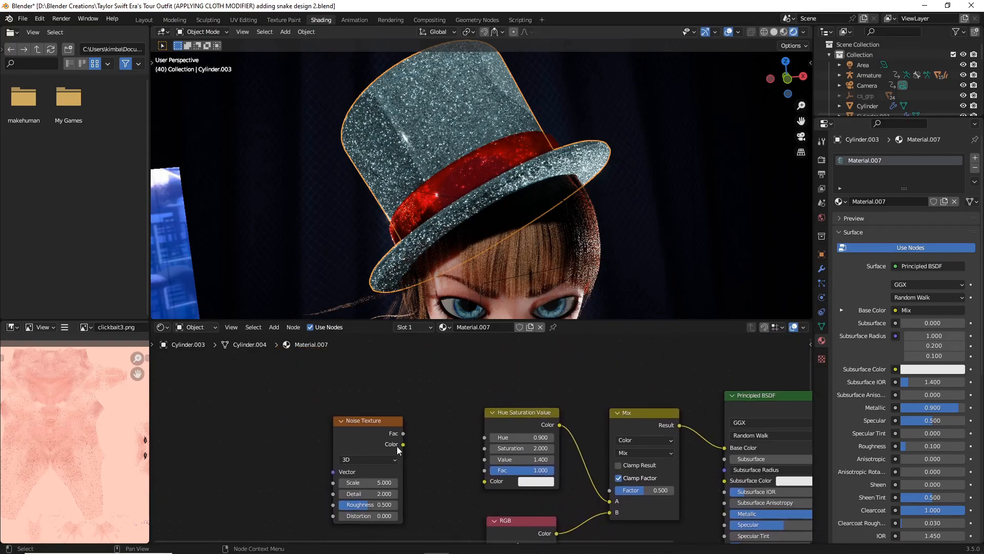
{"action": "left_click_drag", "start_coordinate": [401, 444], "coordinate": [479, 483]}
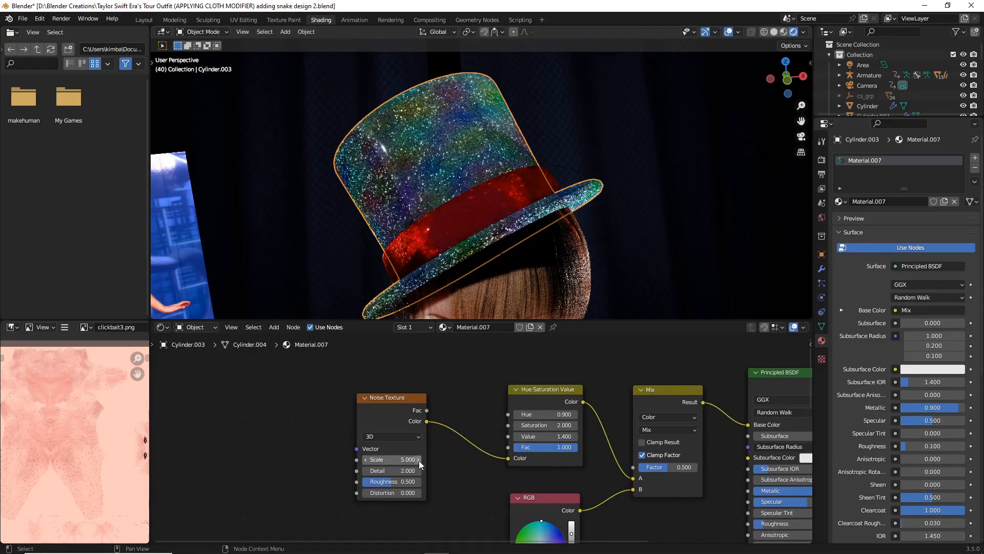
Tune the noise to scale 2 with detail 0 for multicoloured glitter.
{"action": "left_click_drag", "start_coordinate": [389, 459], "coordinate": [427, 460]}
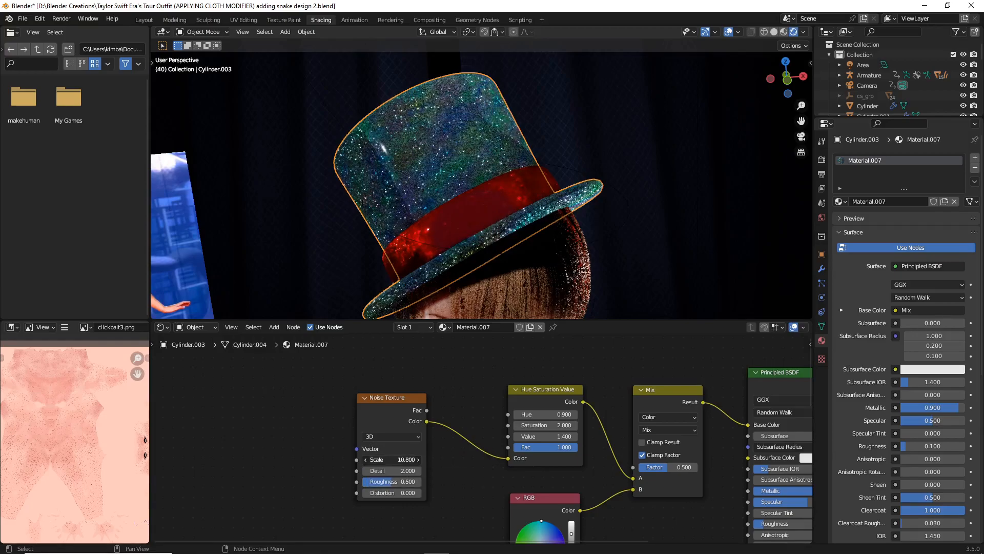
{"action": "left_click_drag", "start_coordinate": [390, 459], "coordinate": [427, 459]}
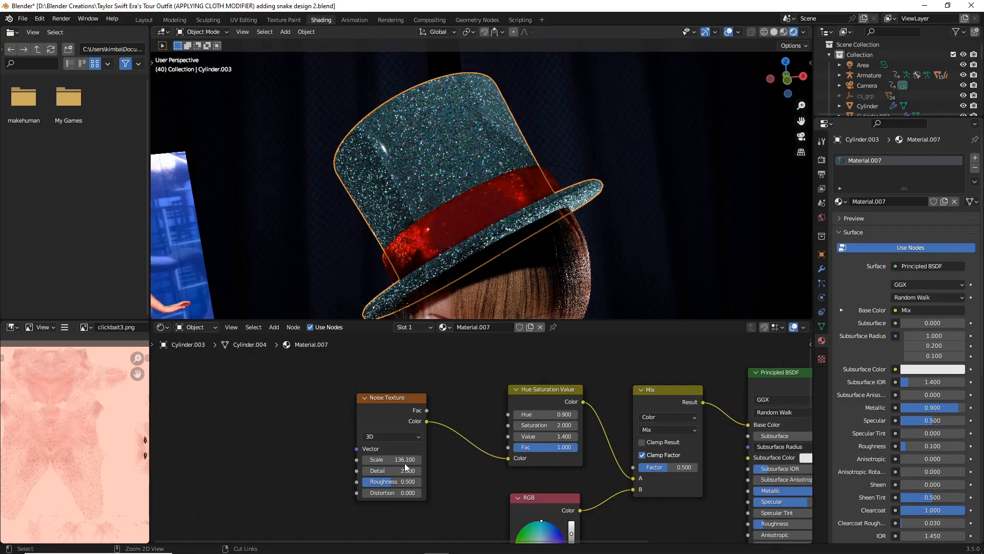
{"action": "left_click_drag", "start_coordinate": [405, 459], "coordinate": [389, 459]}
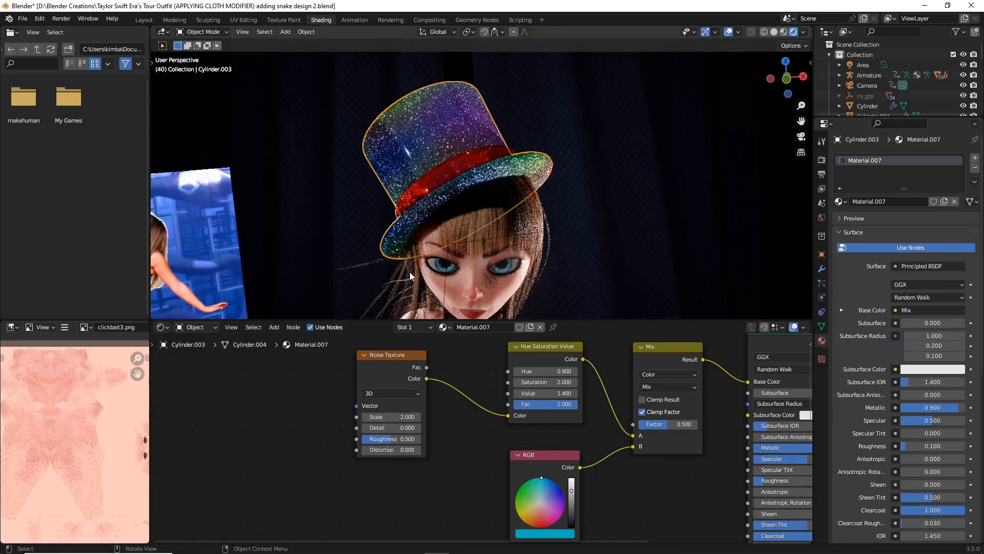
{"action": "left_click_drag", "start_coordinate": [408, 276], "coordinate": [376, 279]}
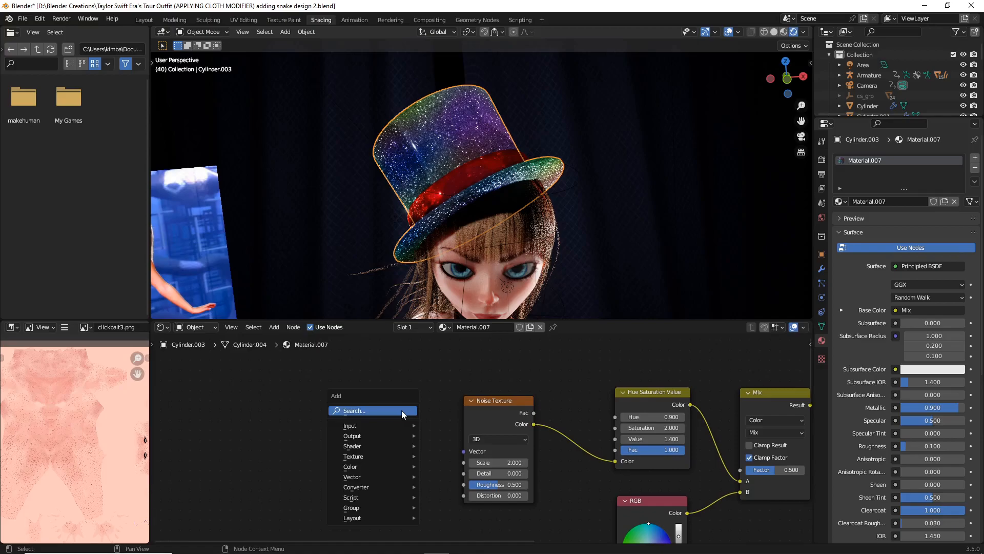
Add a ColorRamp whose Color drives the Noise Texture vector, turning the glitter blue.
{"action": "type", "text": "c"}
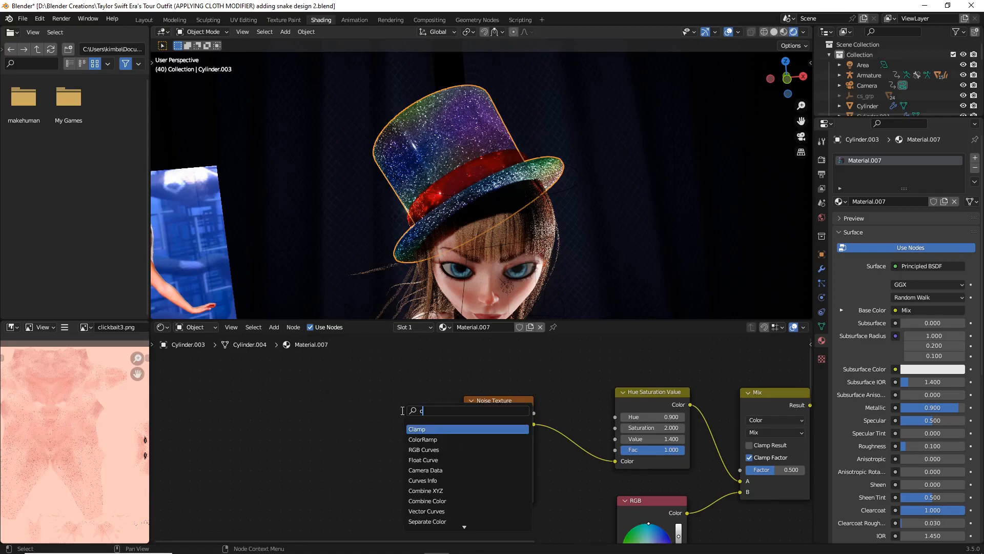
{"action": "left_click", "coordinate": [423, 439]}
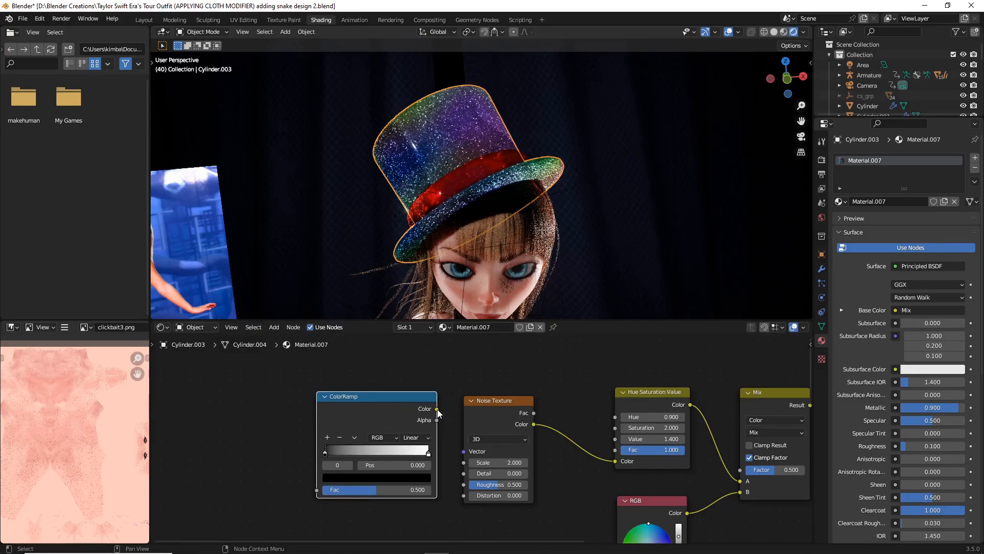
{"action": "left_click_drag", "start_coordinate": [437, 408], "coordinate": [461, 459]}
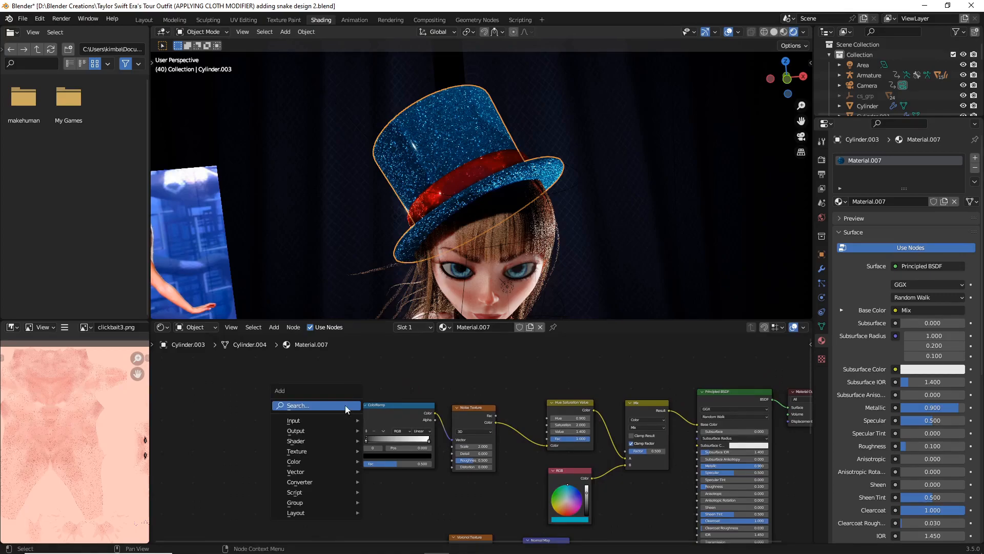
Add a Layer Weight node and wire its Facing output into the ColorRamp.
{"action": "left_click", "coordinate": [298, 405]}
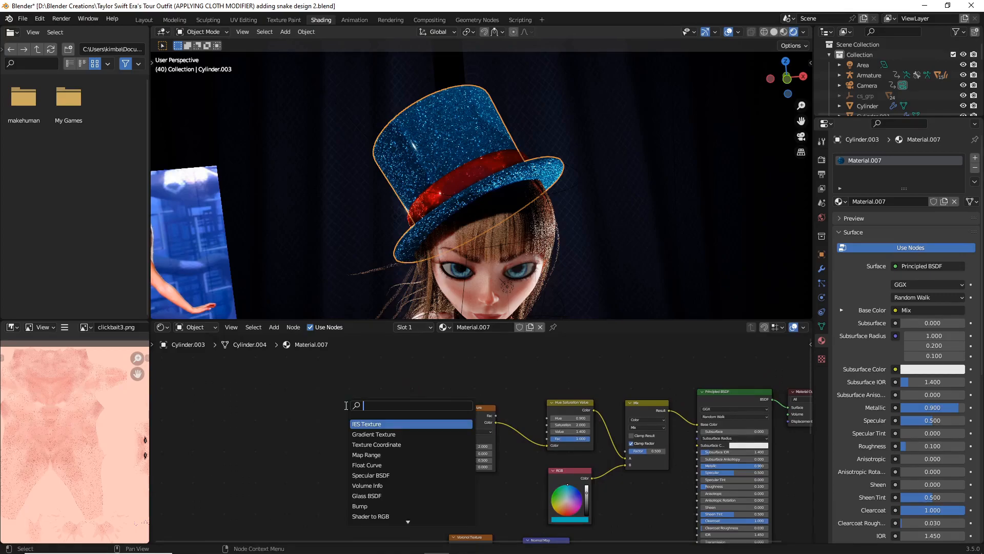
{"action": "type", "text": "lay3"}
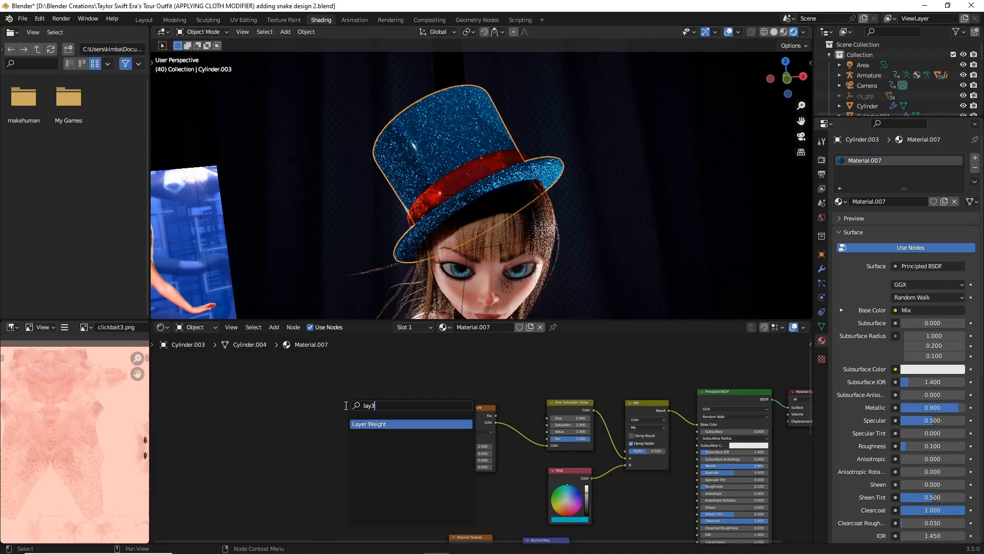
{"action": "left_click", "coordinate": [368, 424]}
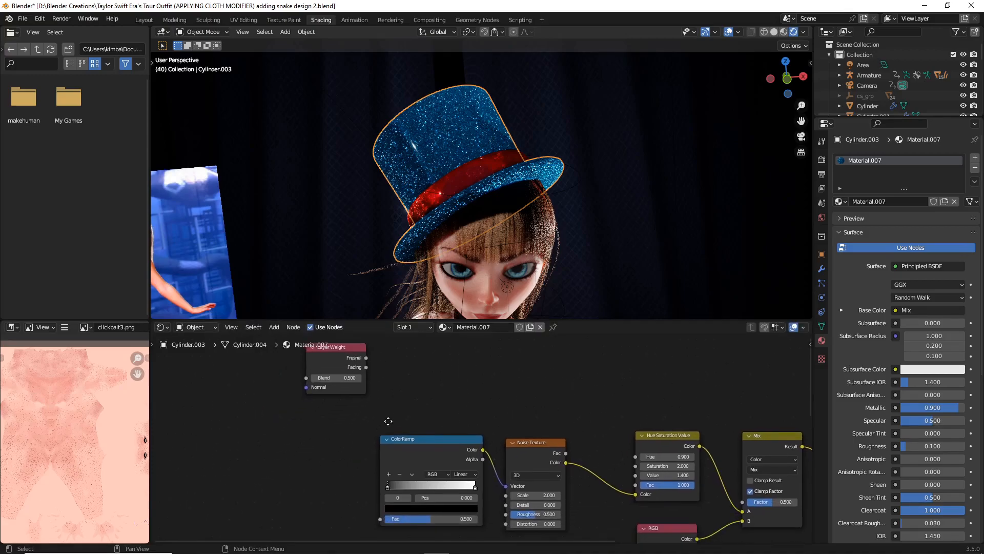
{"action": "mouse_move", "coordinate": [367, 404]}
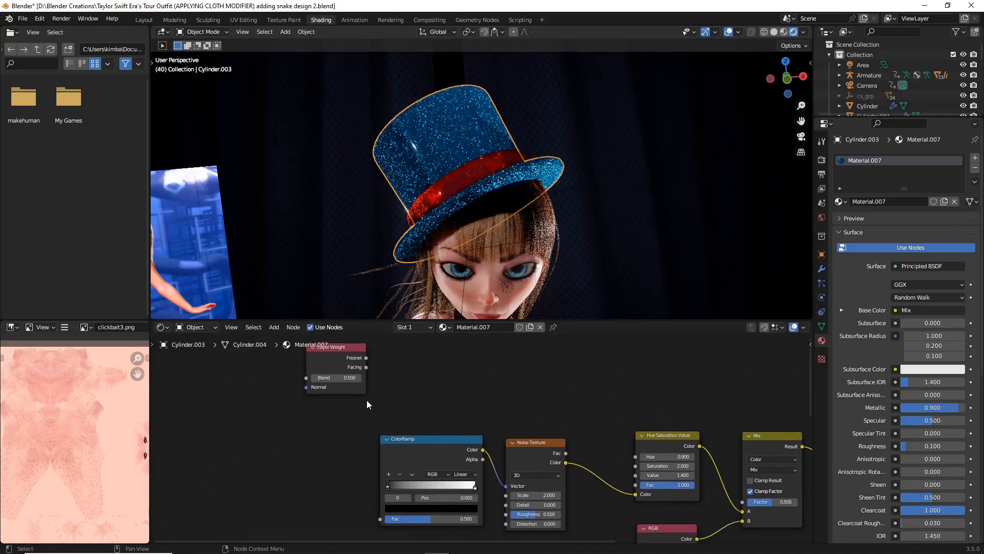
{"action": "left_click_drag", "start_coordinate": [366, 367], "coordinate": [375, 427]}
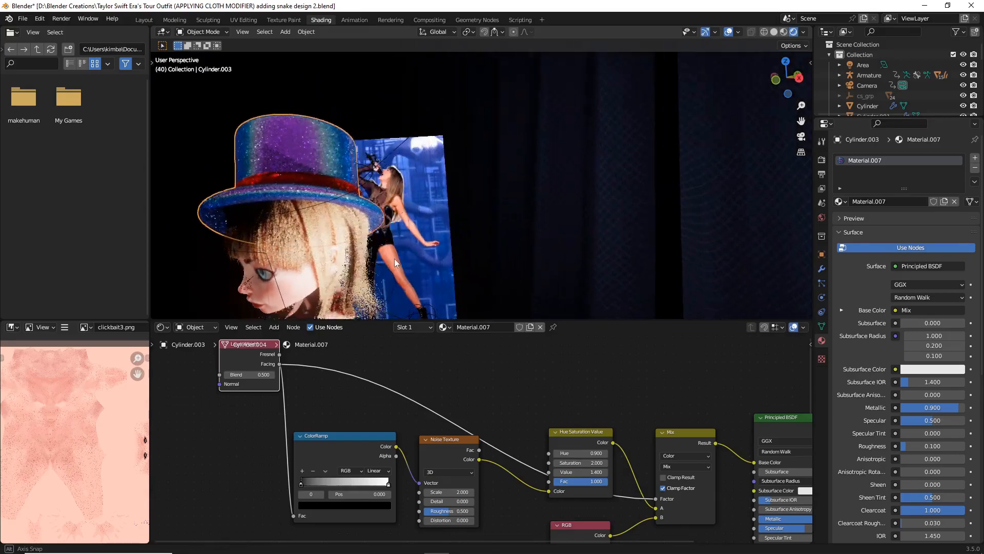
Place a ColorRamp stop near 0.11 for deep red glitter and check it in Layout.
{"action": "left_click_drag", "start_coordinate": [396, 264], "coordinate": [473, 257]}
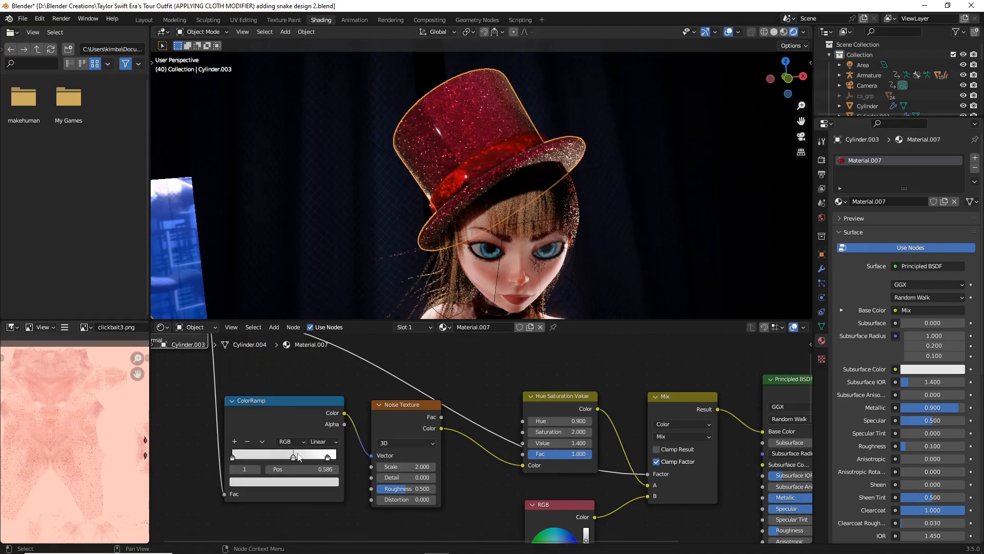
{"action": "left_click_drag", "start_coordinate": [293, 454], "coordinate": [306, 454]}
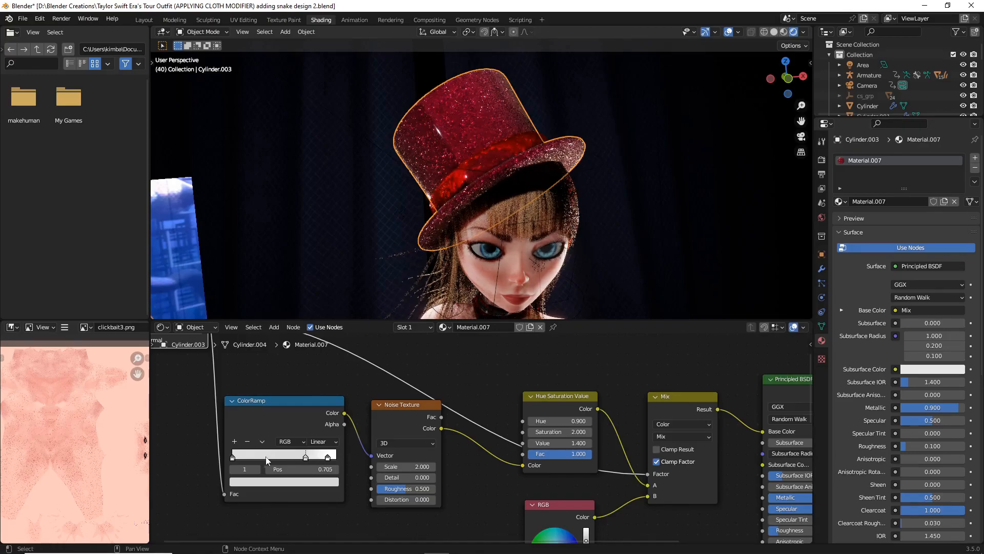
{"action": "left_click_drag", "start_coordinate": [306, 454], "coordinate": [276, 454]}
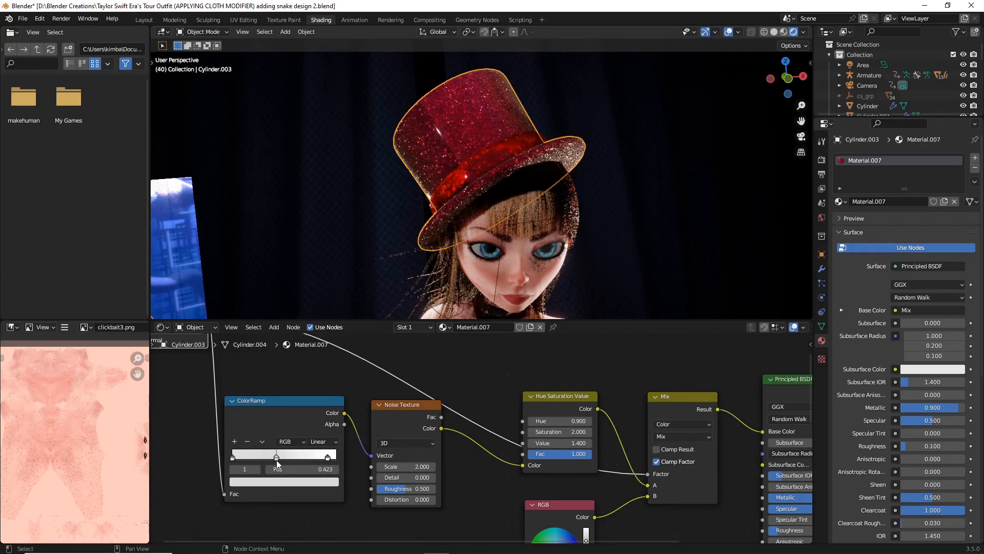
{"action": "left_click", "coordinate": [144, 19]}
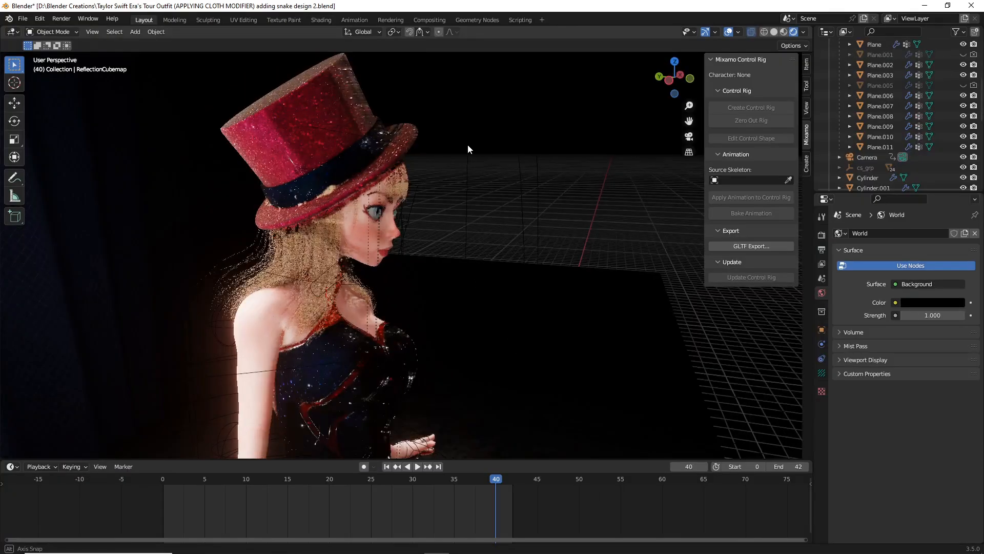
{"action": "left_click", "coordinate": [321, 20]}
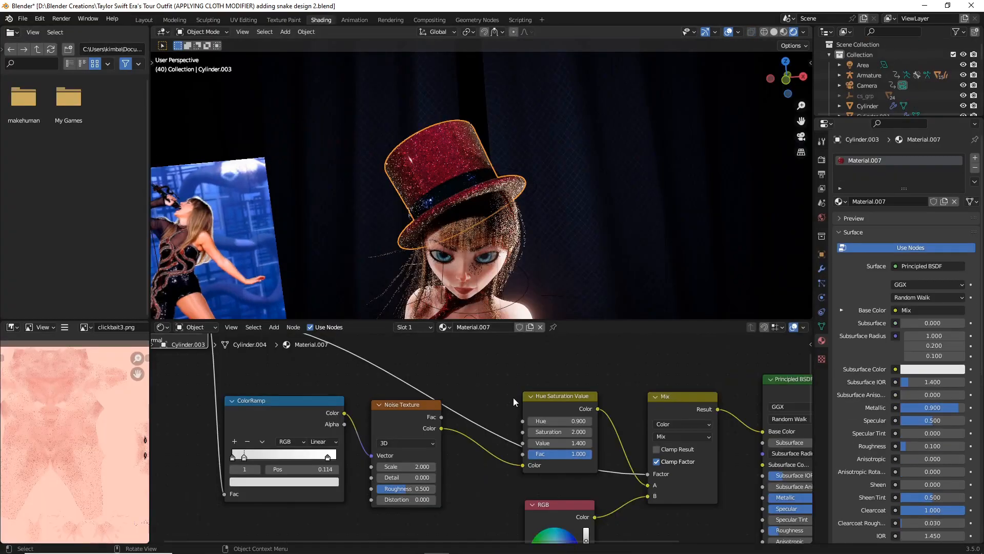